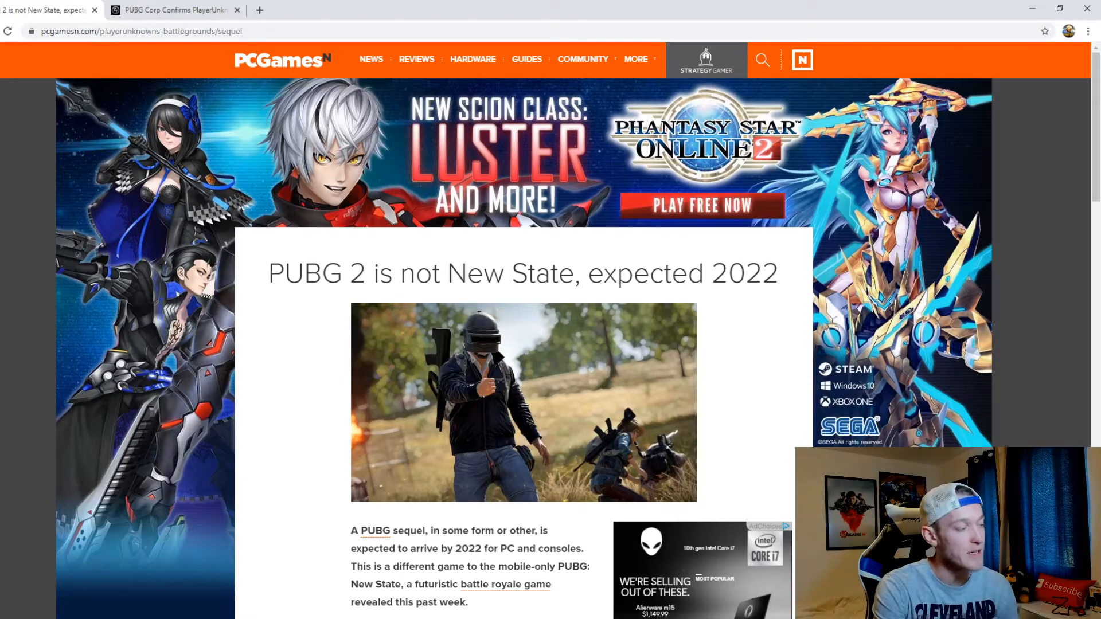
- Scroll the PCGamesN PUBG 2 article past the title image into its second and third paragraphs
scroll("down", 3)
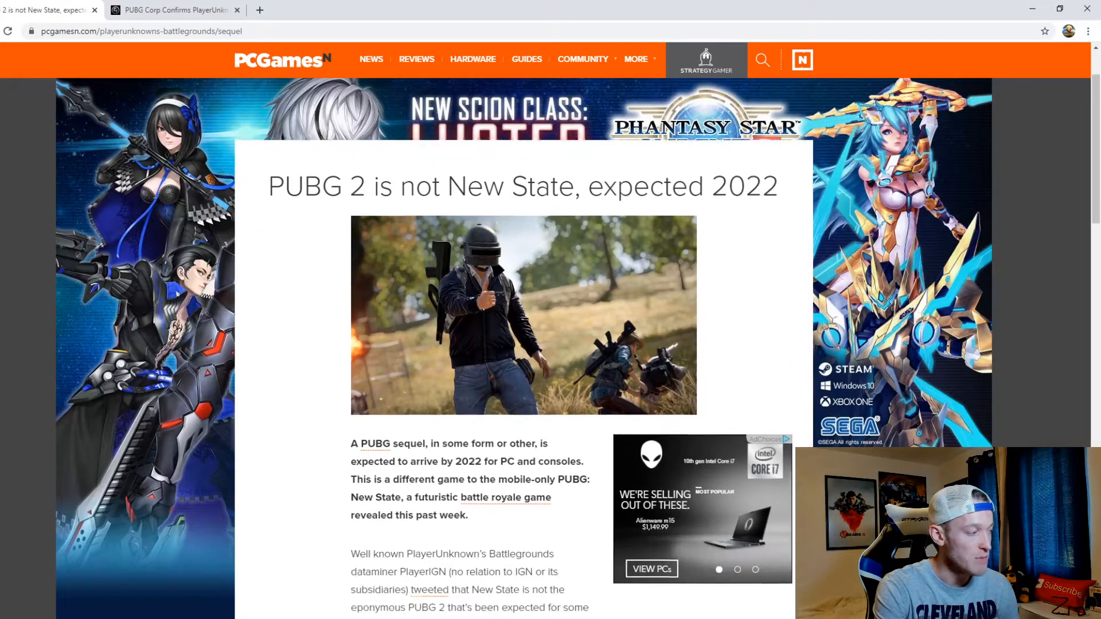
scroll("down", 3)
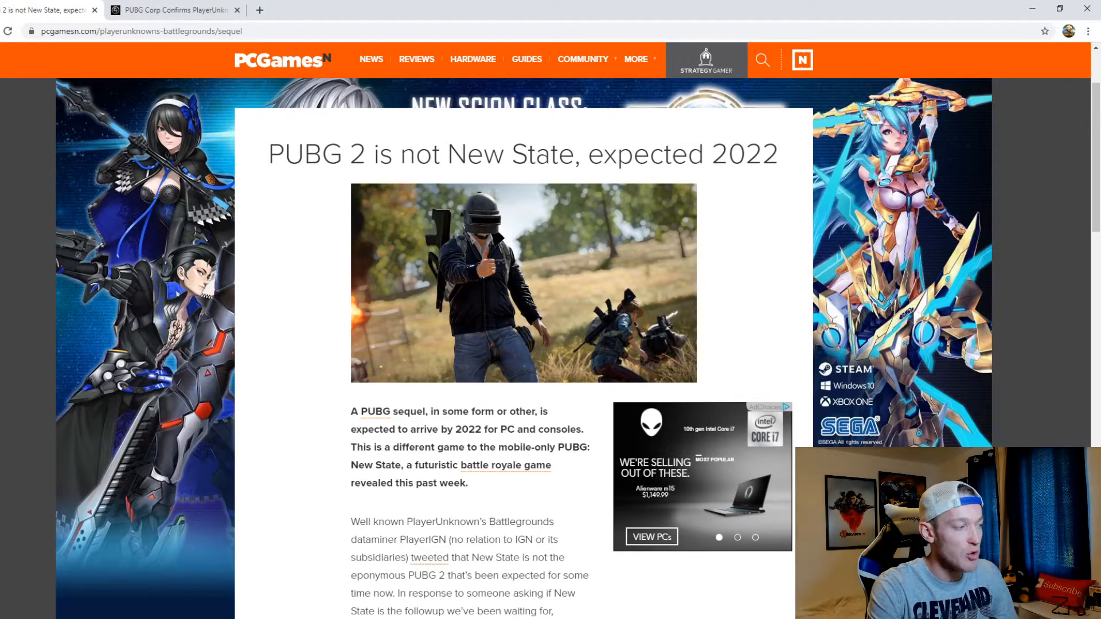
scroll("down", 3)
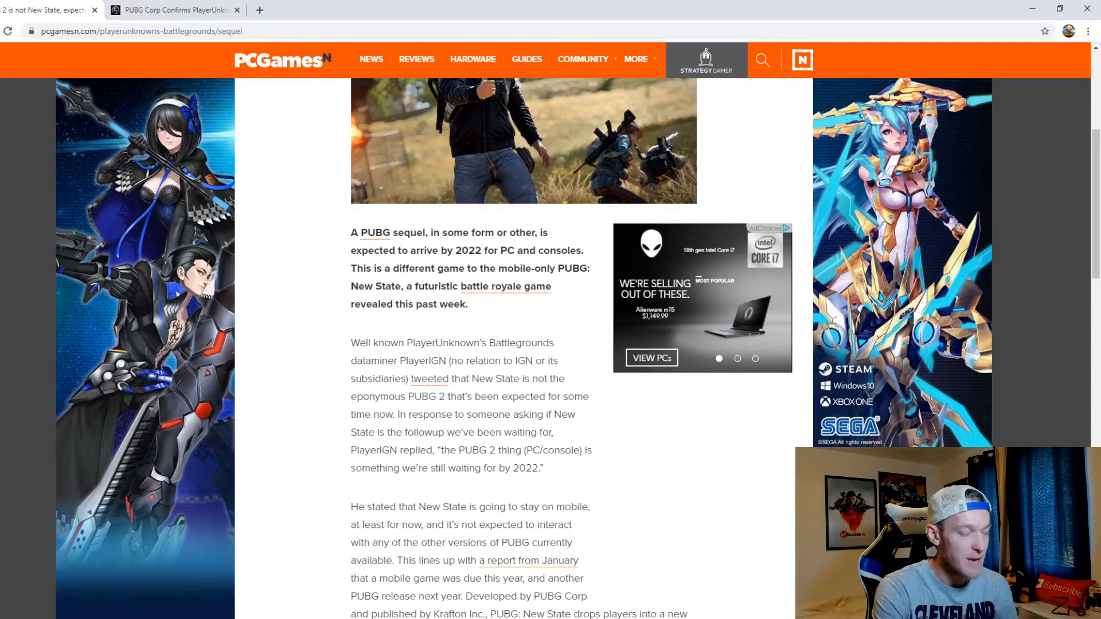
- Scroll down to the third paragraph on New State's 8x8 map Troi, set in 2051
scroll("down", 3)
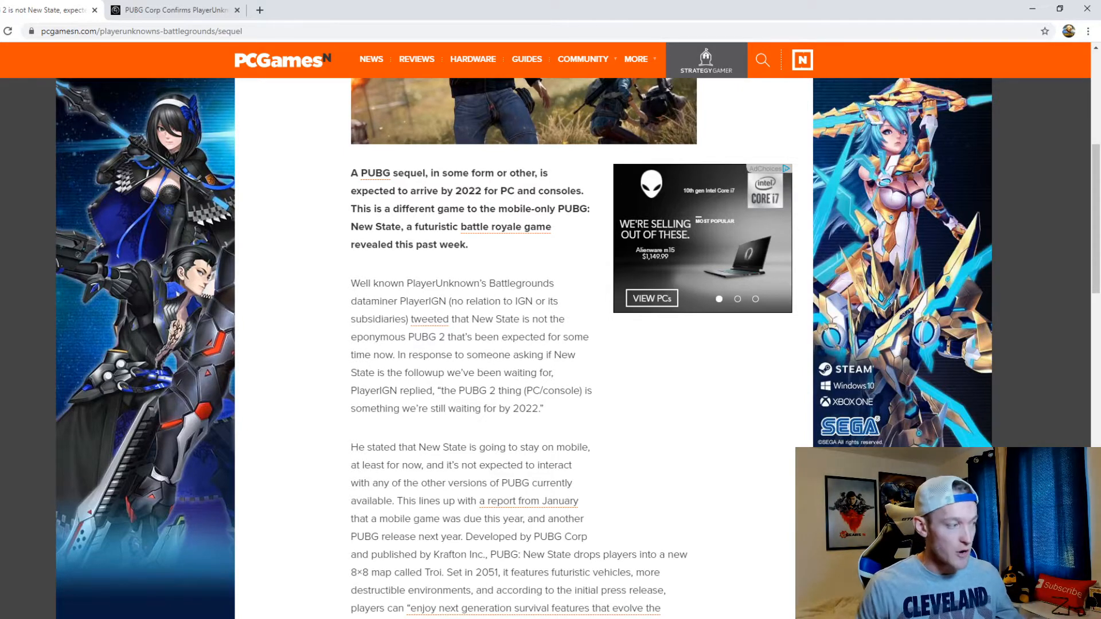
- Scroll to Krafton's wider PUBG universe paragraph mentioning The Callisto Protocol
scroll("down", 3)
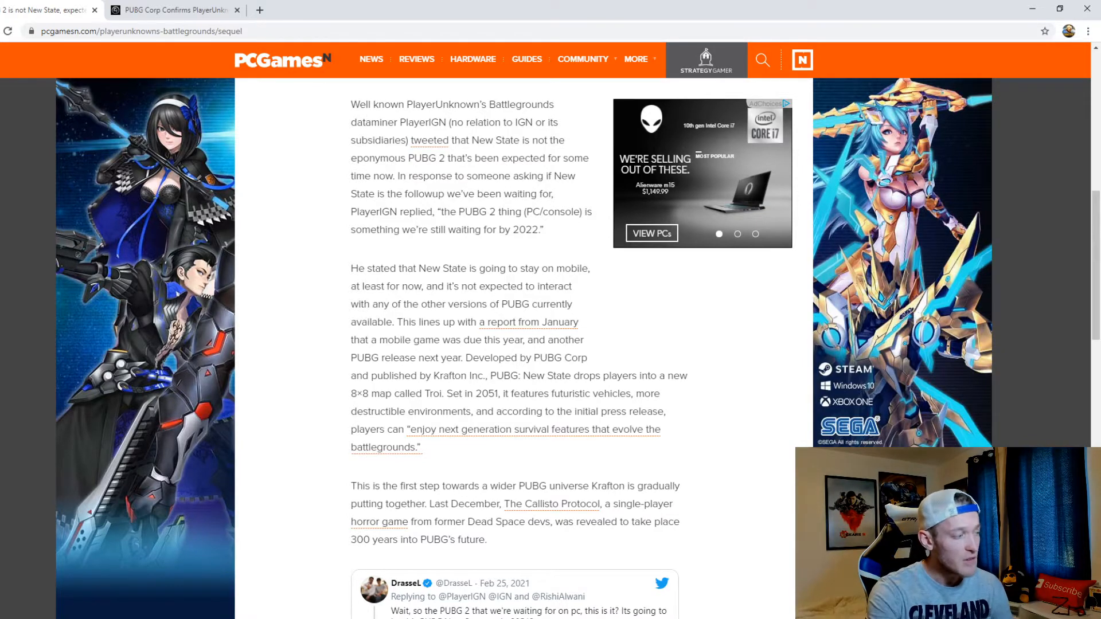
- Scroll until the embedded tweet exchange and the New State trailer intro line show
scroll("down", 3)
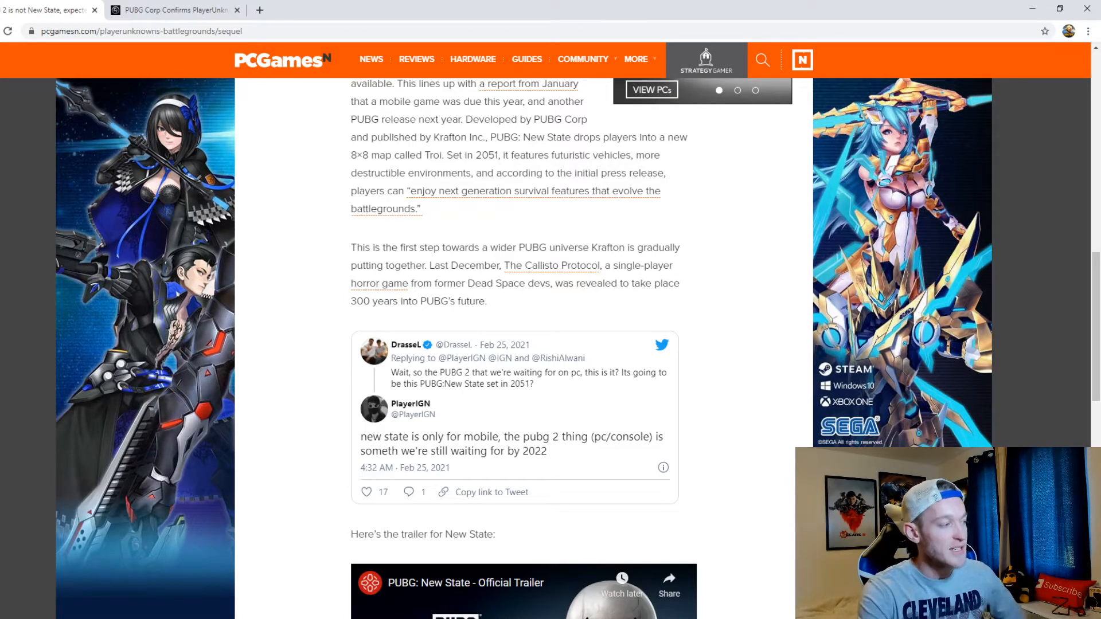
- Scroll to show New State's official trailer embed and the Google Play pre-registration paragraph
scroll("down", 3)
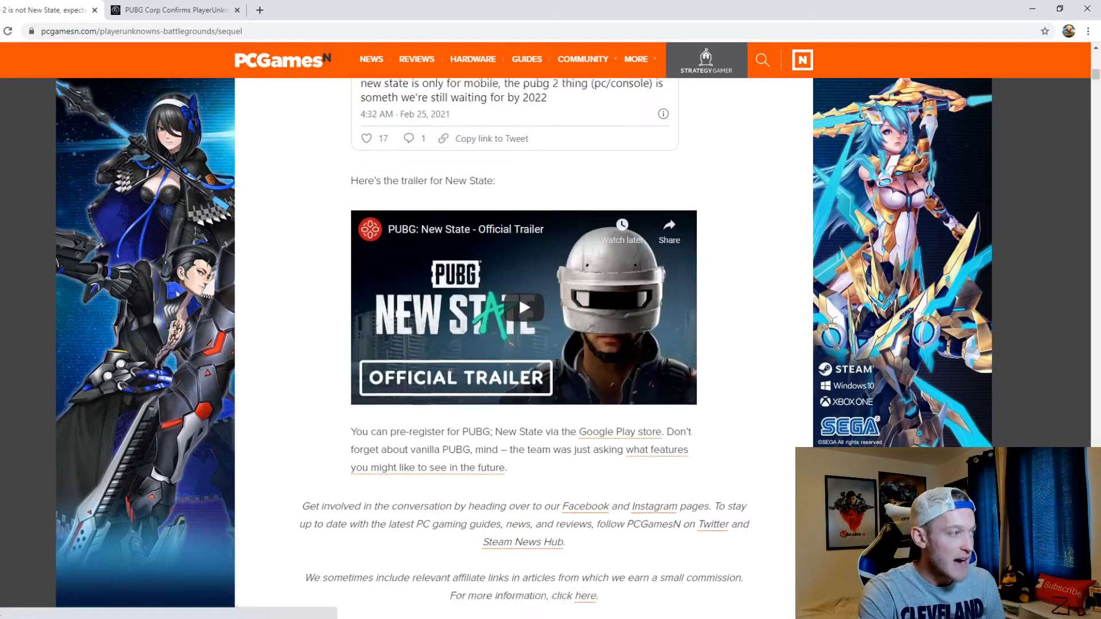
scroll("up", 3)
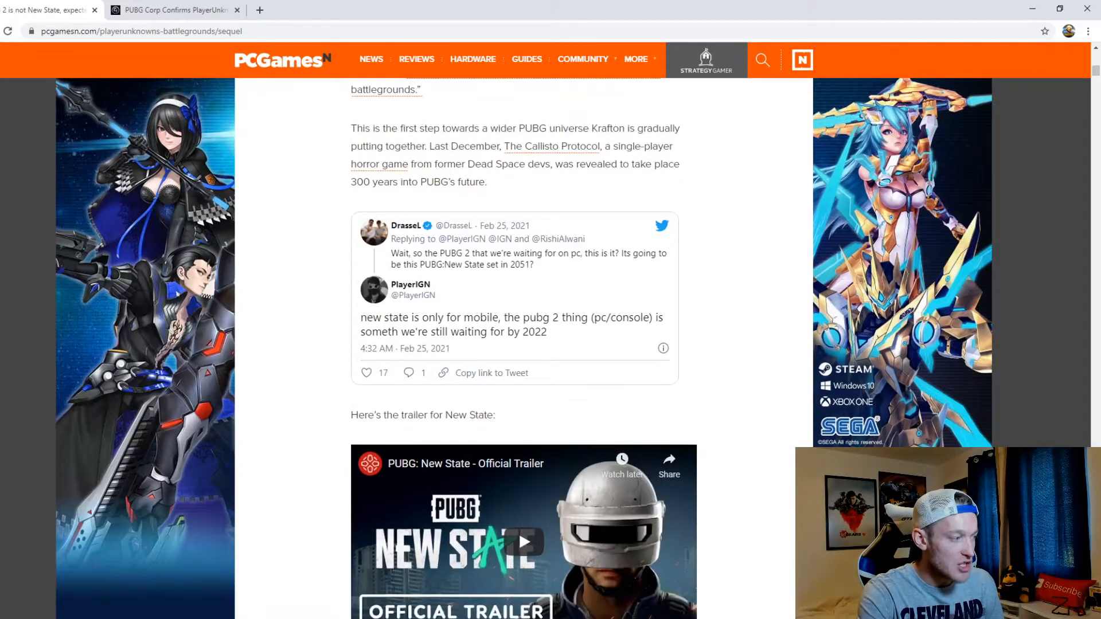
scroll("down", 3)
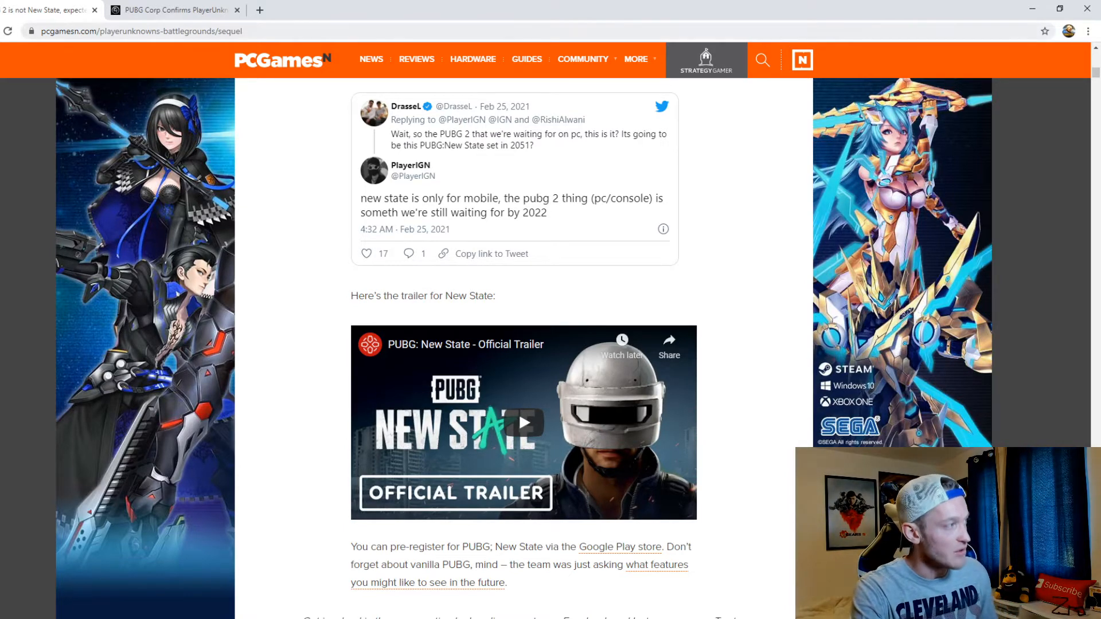
- Switch to the Charlie Intel tab and scroll to PlayerIGN's Project XTRM leak and tweet
left_click(172, 9)
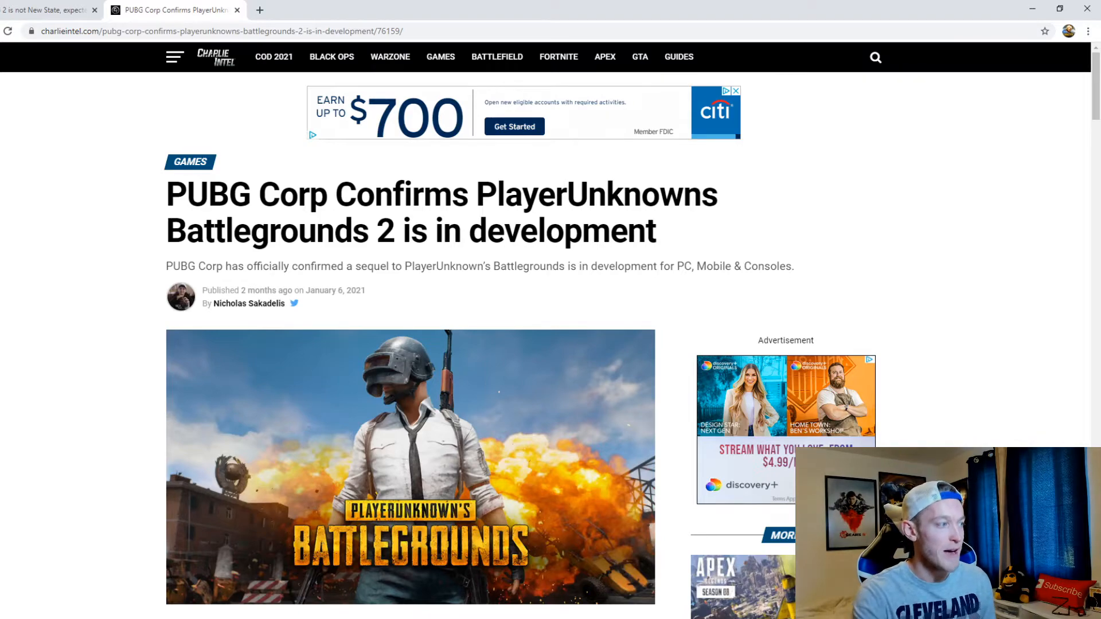
scroll("down", 3)
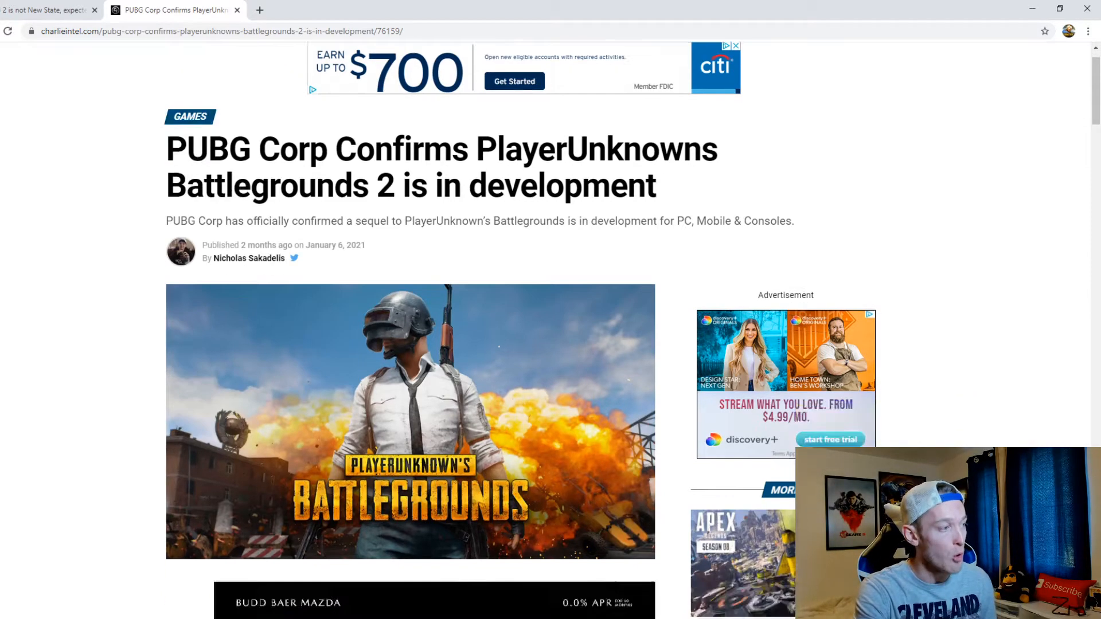
scroll("down", 3)
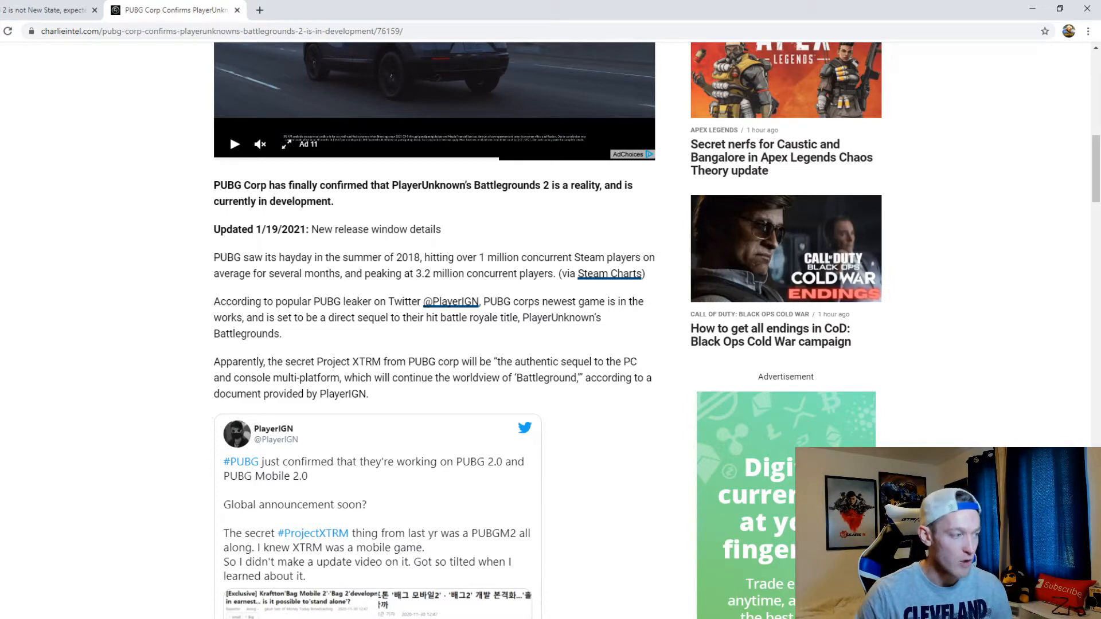
- Scroll to the Game Engine and Release Date sections on Unreal Engine 4 and 2022
scroll("down", 3)
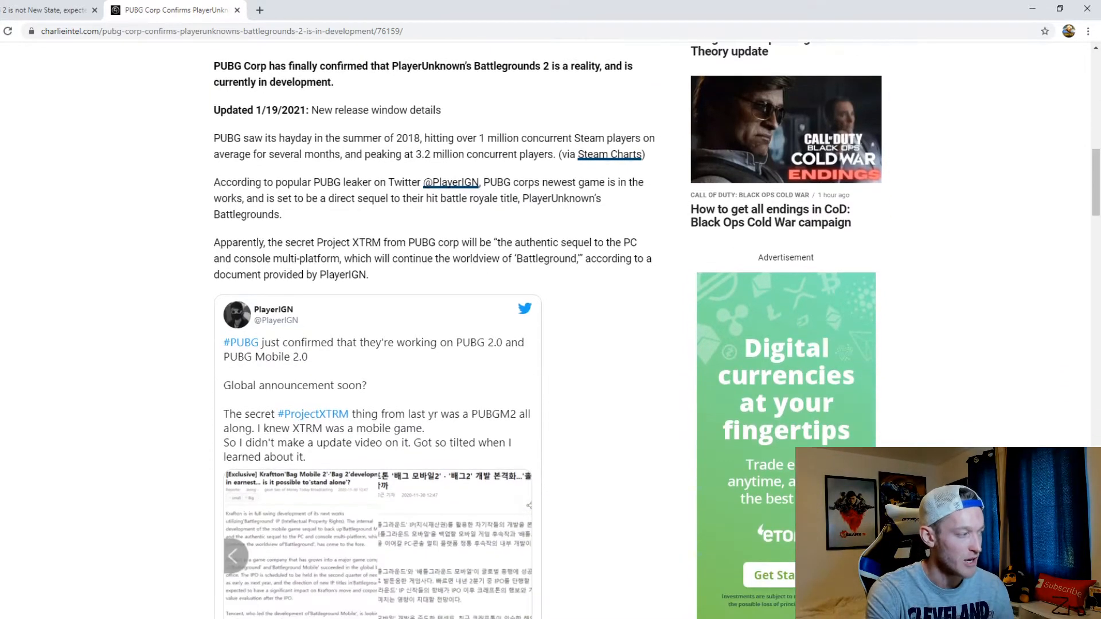
scroll("down", 3)
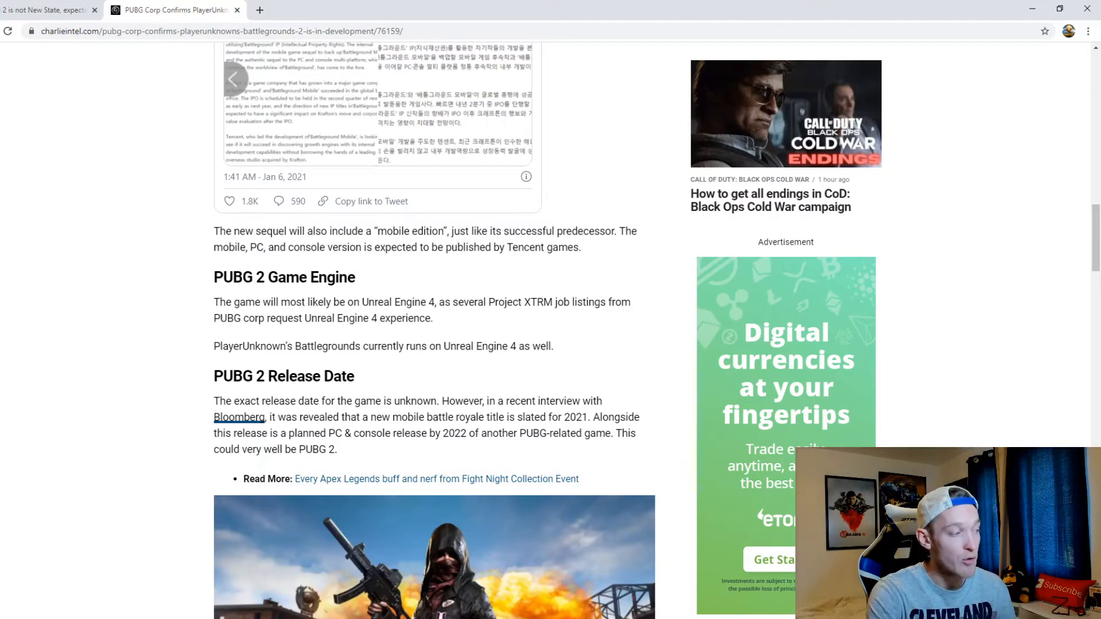
scroll("down", 3)
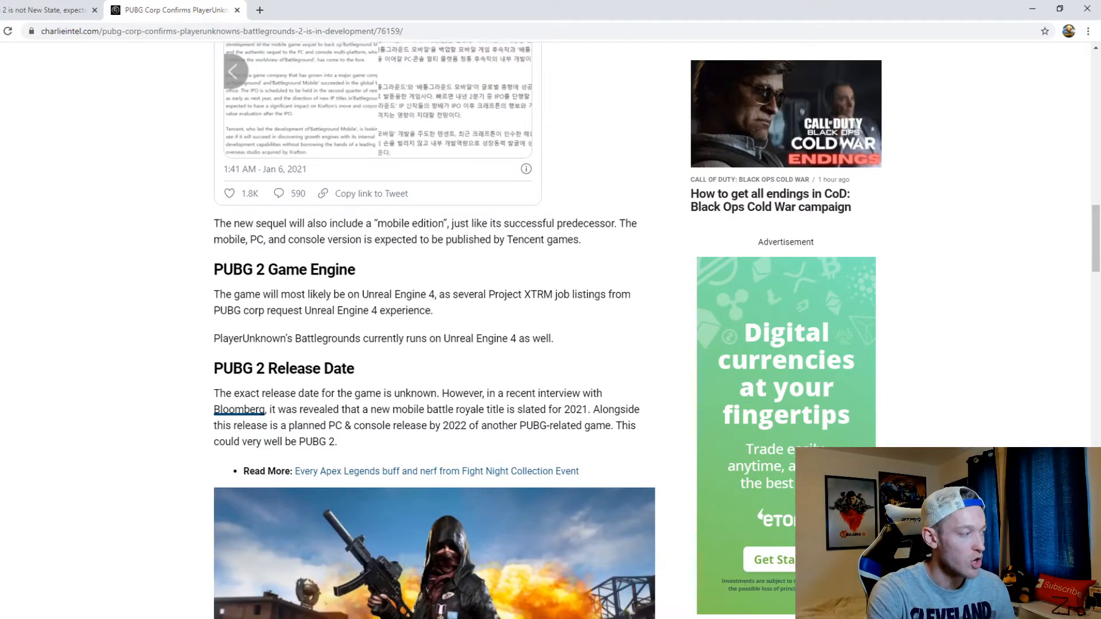
scroll("down", 3)
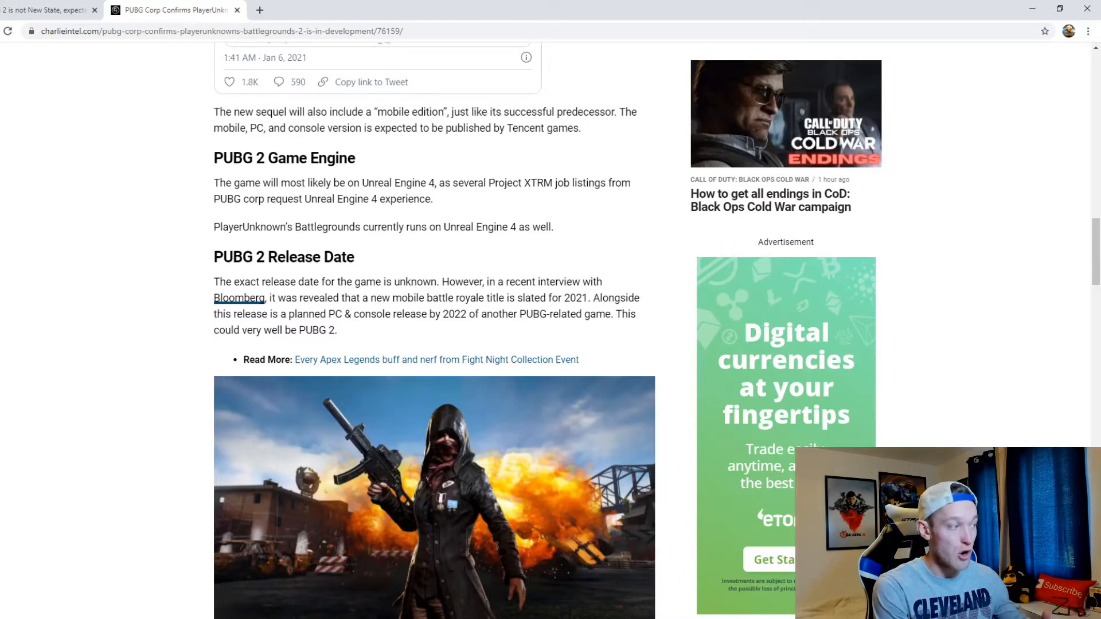
- Scroll past the soldier image to the cross-play, platforms and 'Expanding to a larger universe' sections
scroll("down", 3)
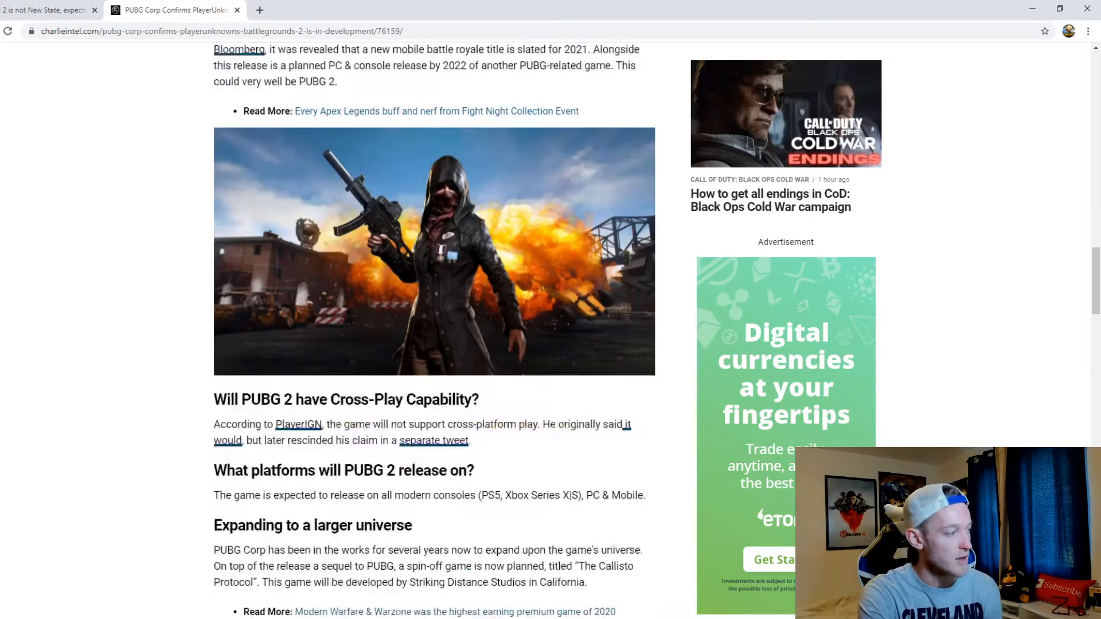
scroll("down", 3)
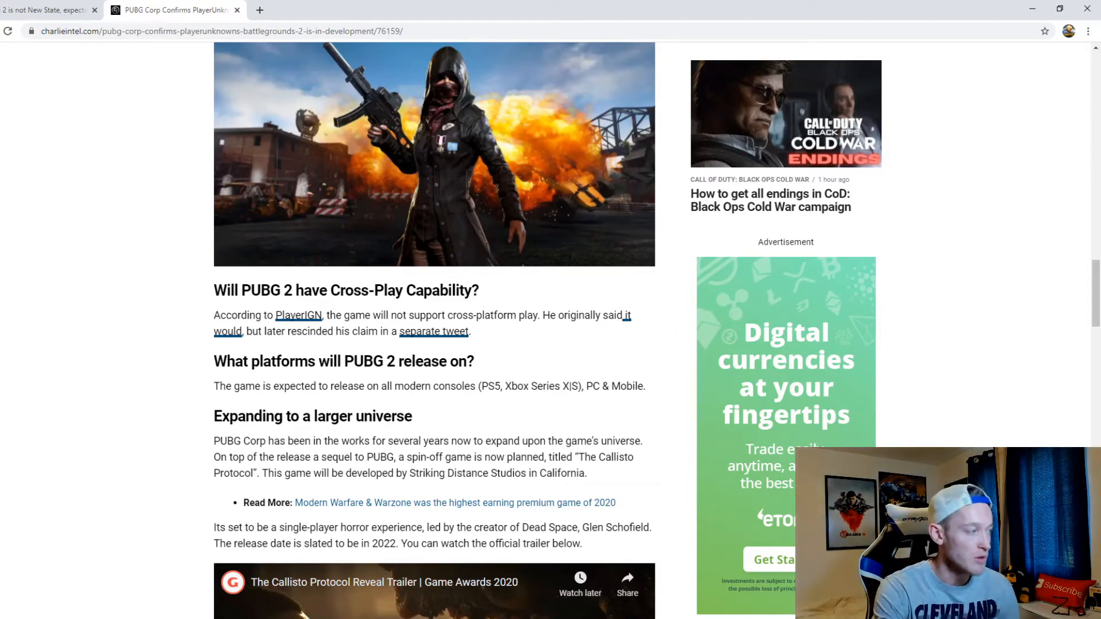
- Scroll until the Callisto Protocol reveal trailer embed and image credits are fully visible
scroll("down", 3)
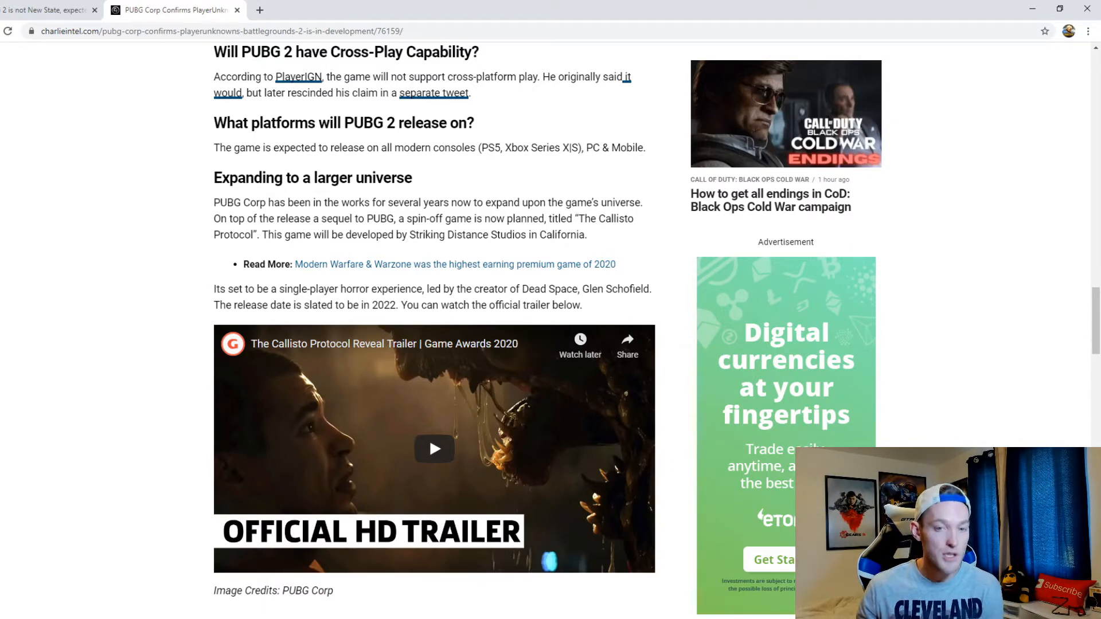
- Scroll back up to the Release Date section, PUBG image and cross-play section
scroll("down", 3)
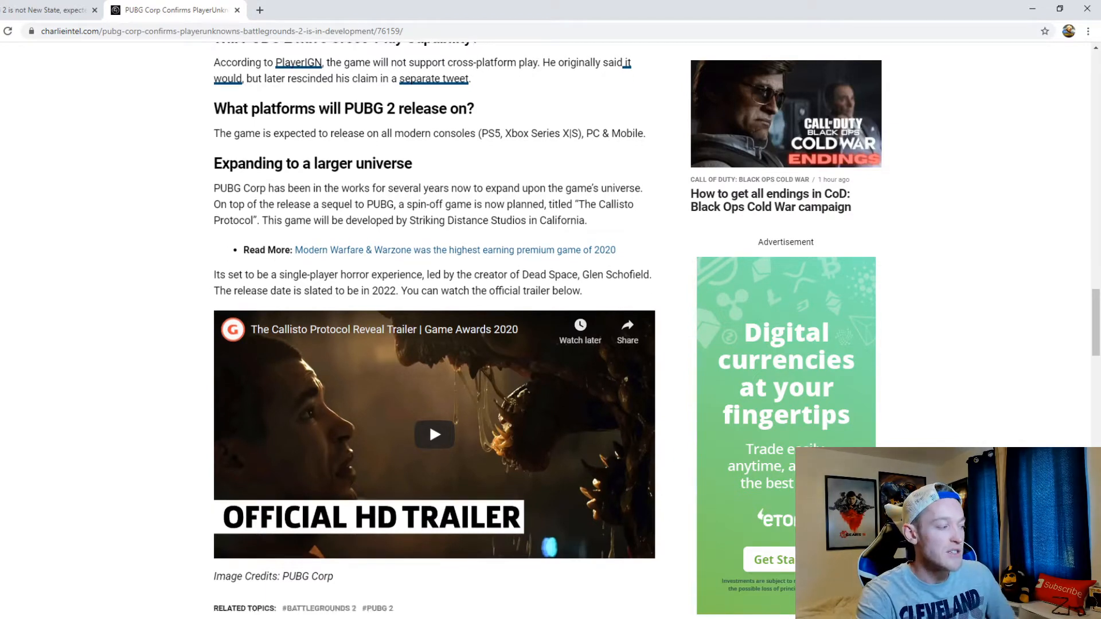
scroll("up", 3)
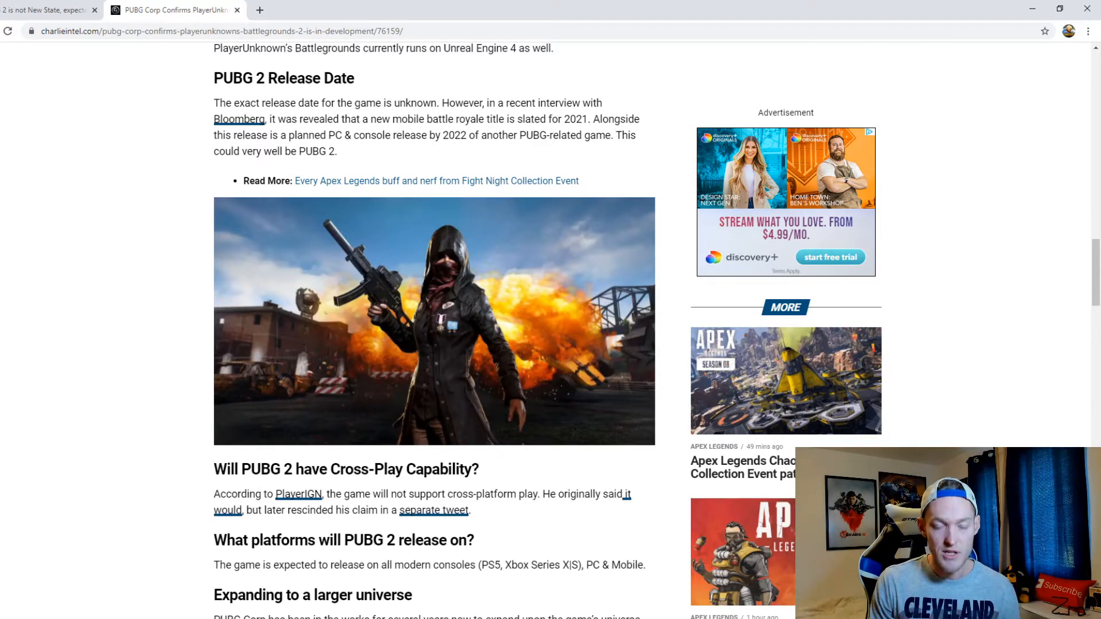
left_click(46, 10)
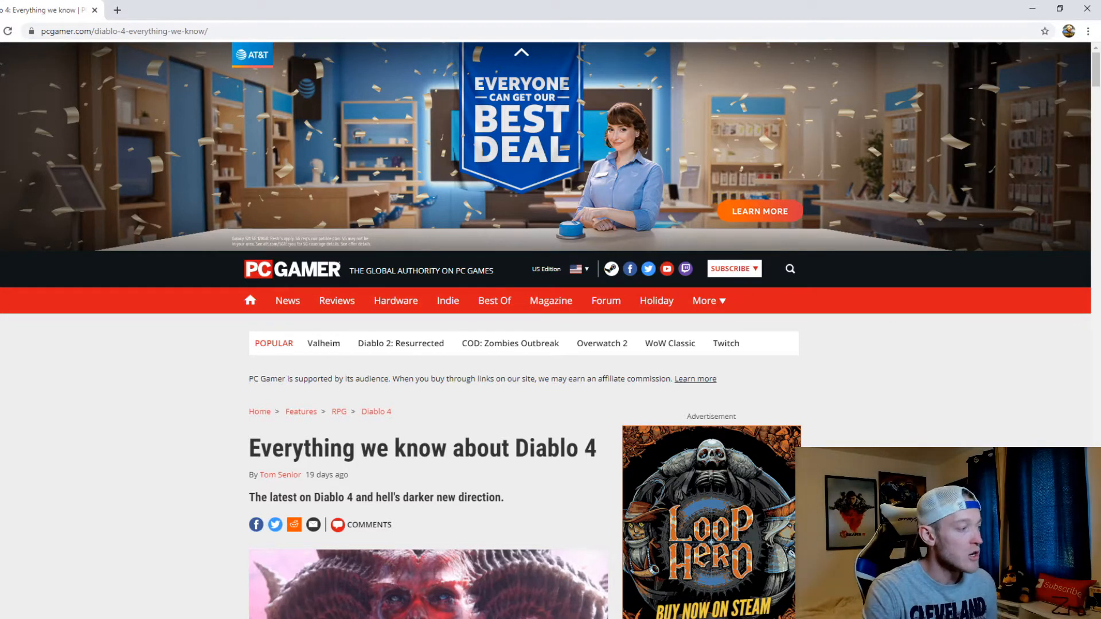
- Scroll past PC Gamer's Diablo 4 header image to the BlizzCon reveal intro paragraphs
scroll("down", 3)
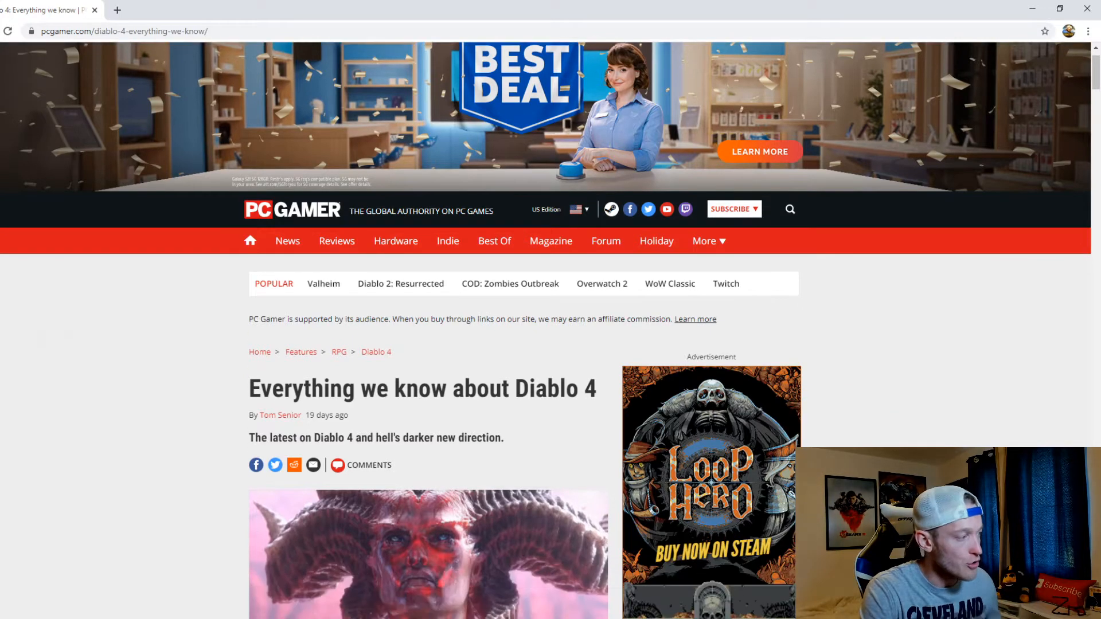
scroll("down", 3)
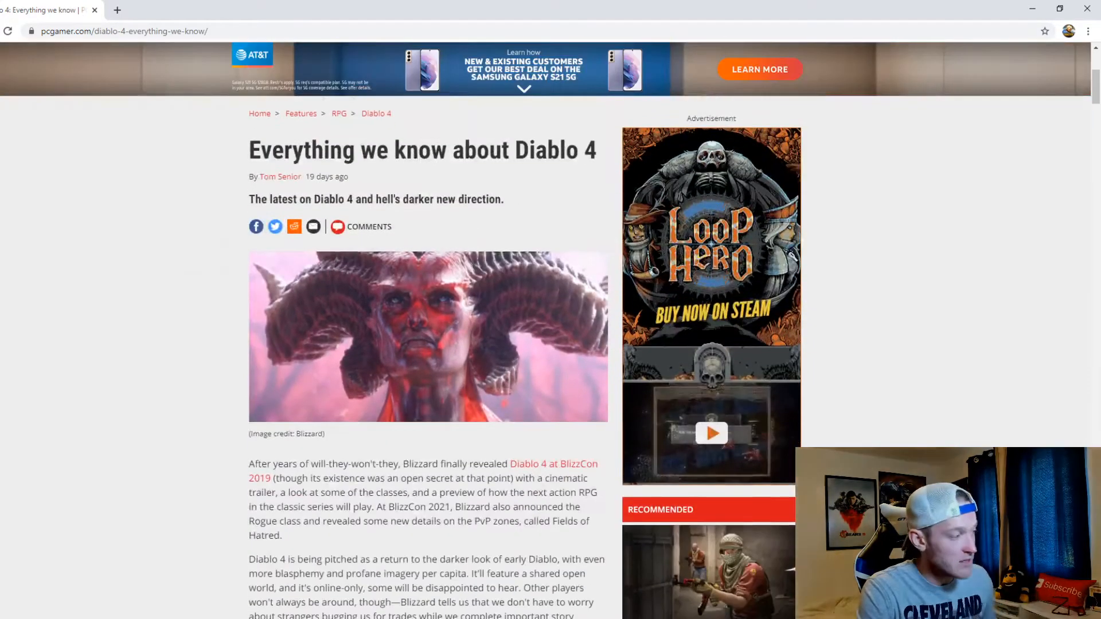
scroll("down", 3)
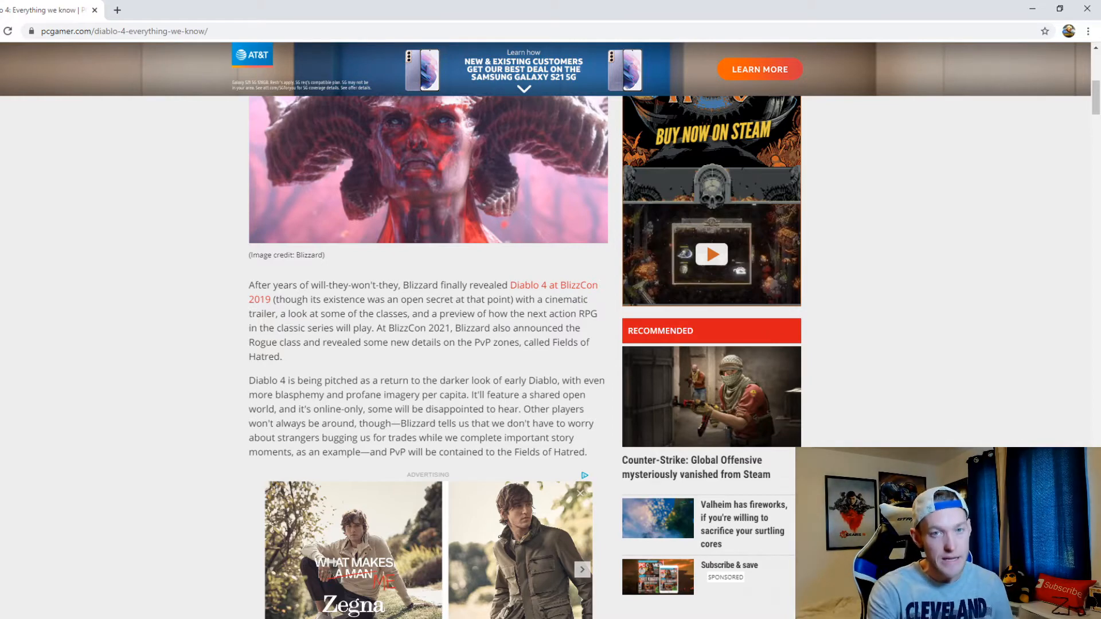
- Scroll down to 'What is Diablo 4's release date?' and the announce cinematic trailer
scroll("down", 3)
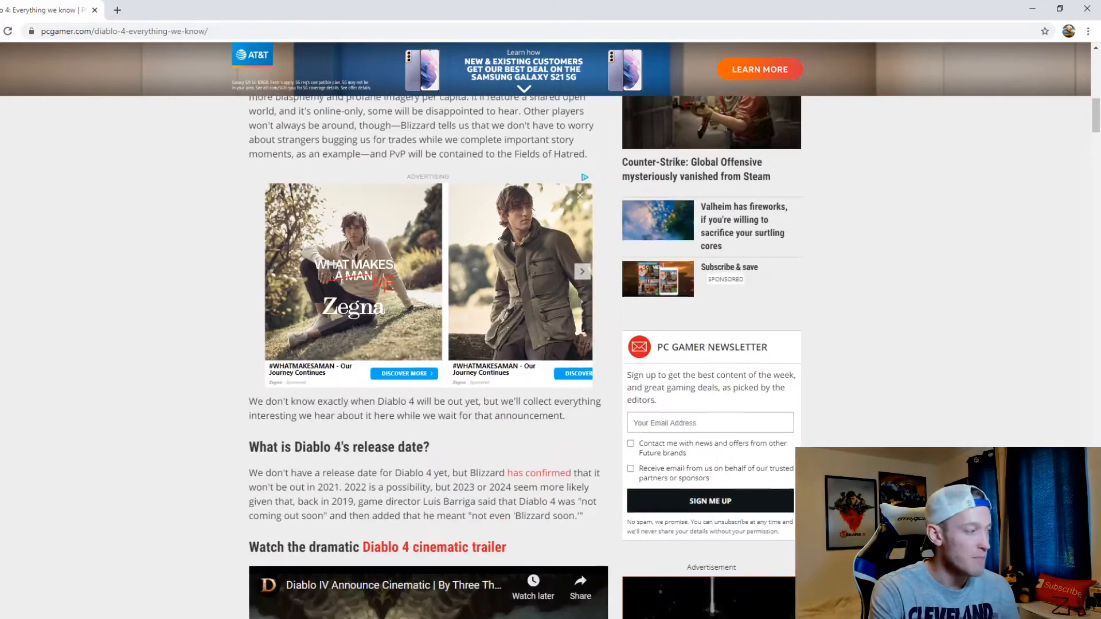
scroll("down", 3)
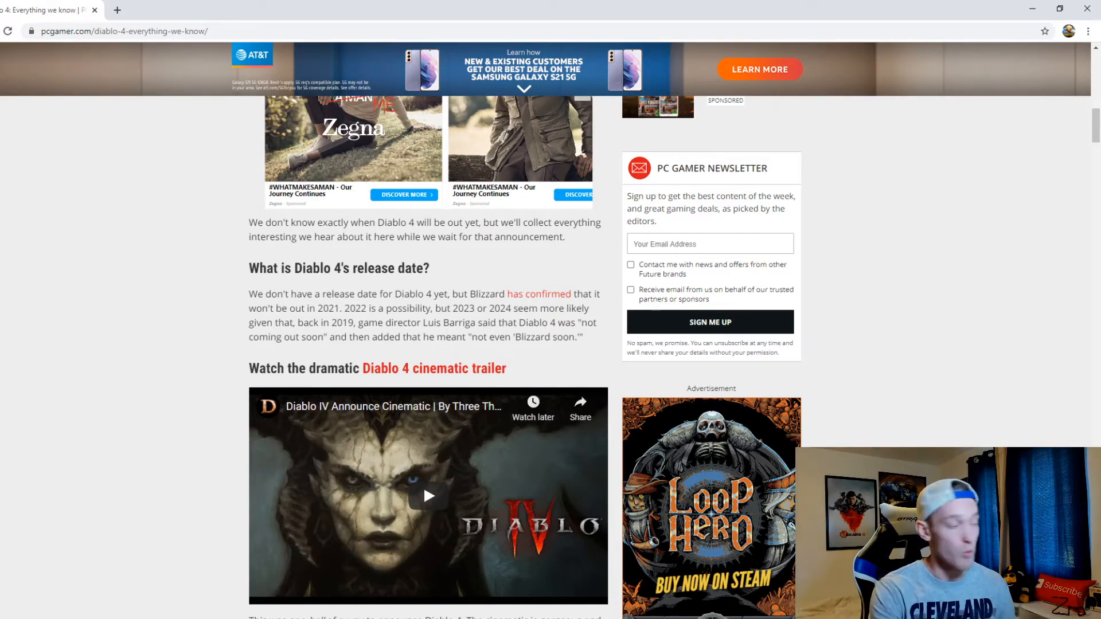
- Scroll past the Druid gameplay video to 'Diablo 4 is making big changes to items'
scroll("down", 3)
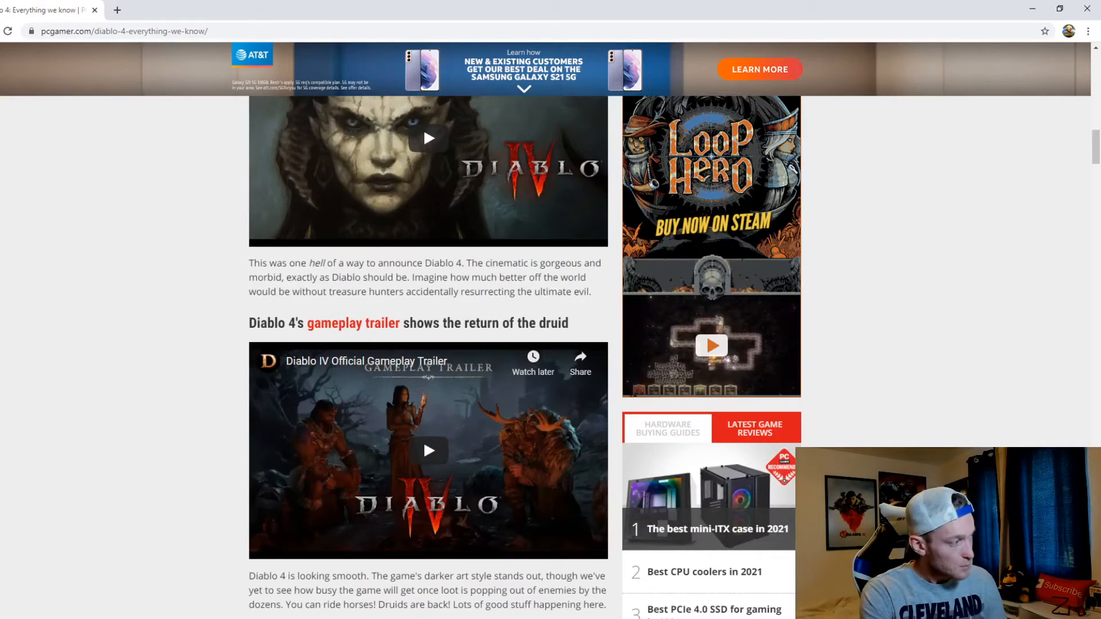
scroll("down", 3)
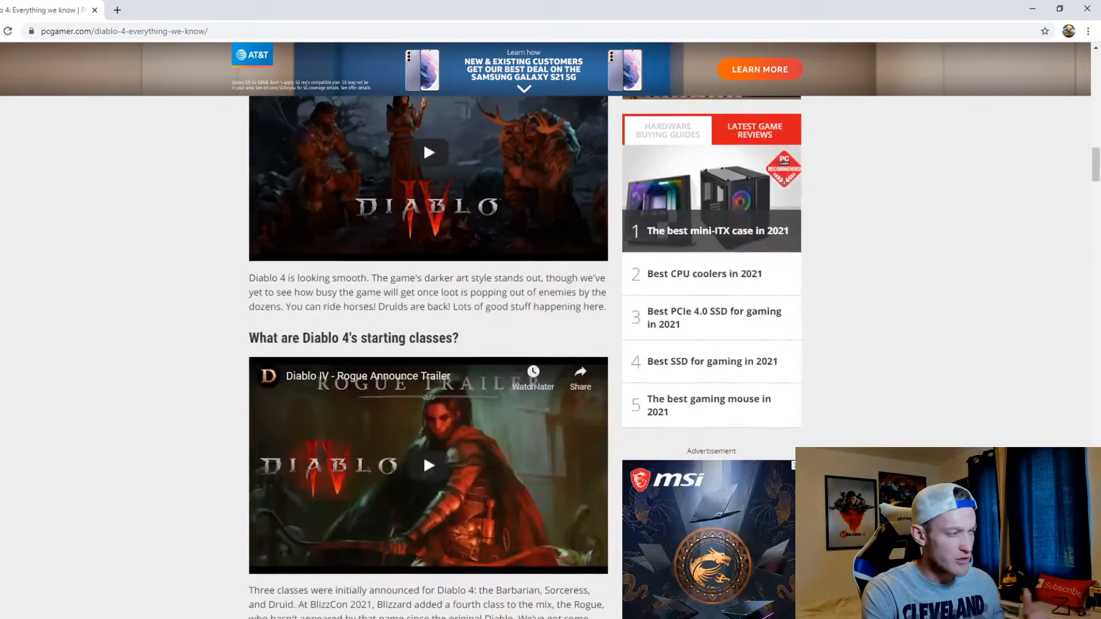
scroll("down", 3)
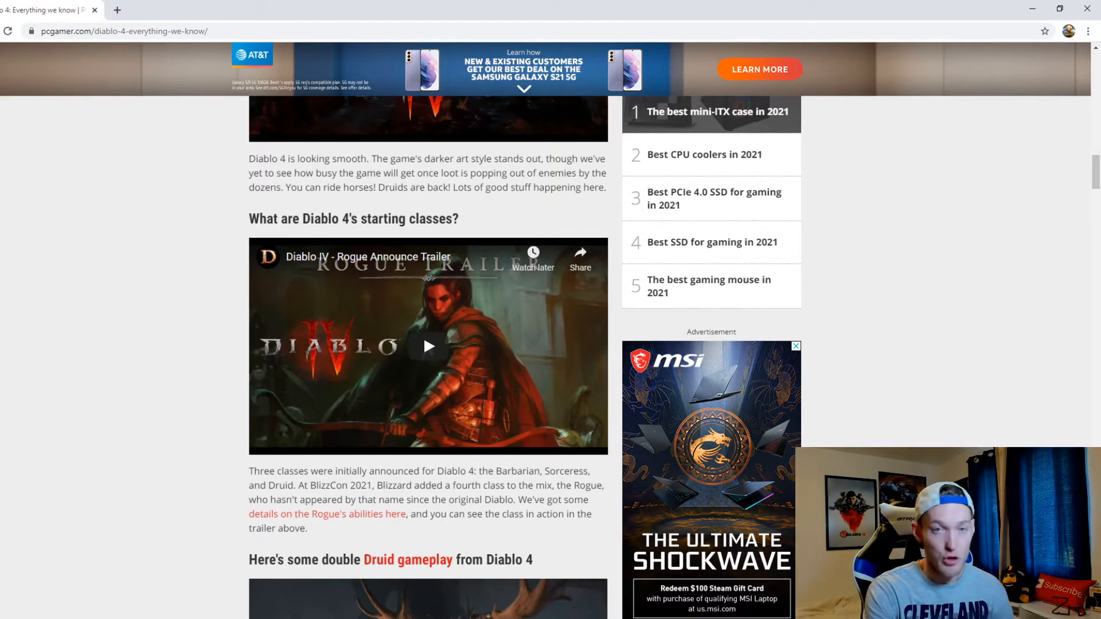
scroll("down", 3)
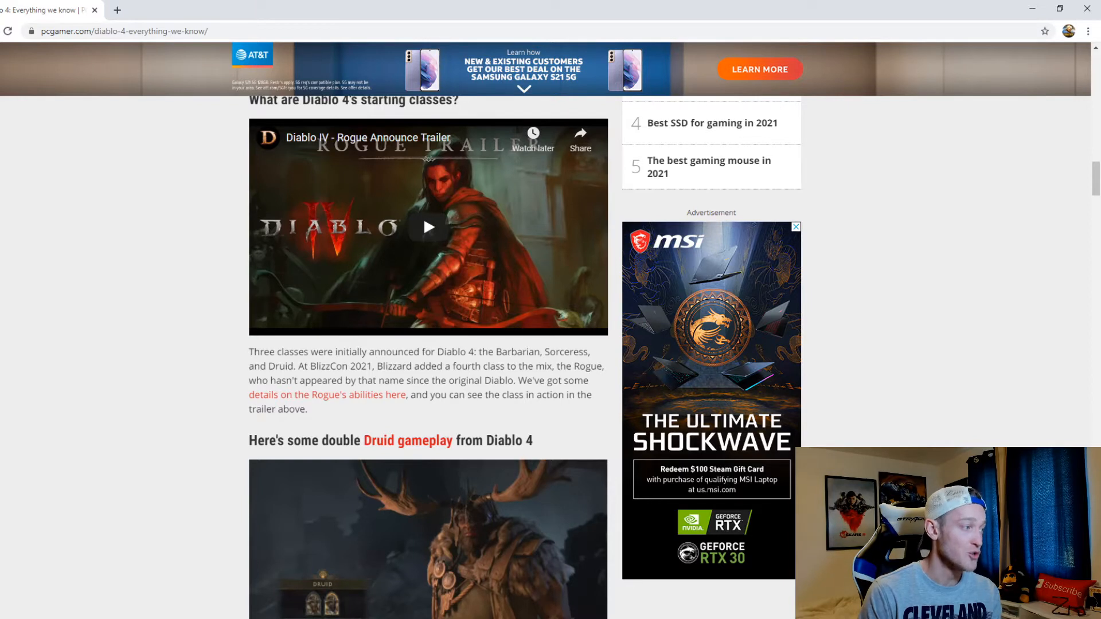
left_click(795, 225)
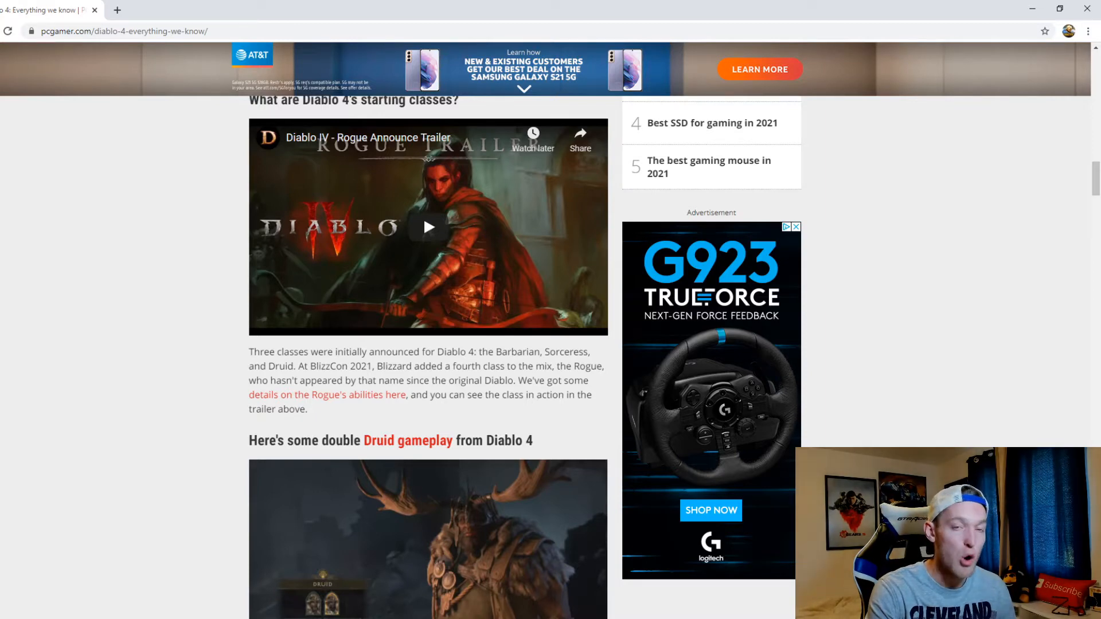
scroll("down", 3)
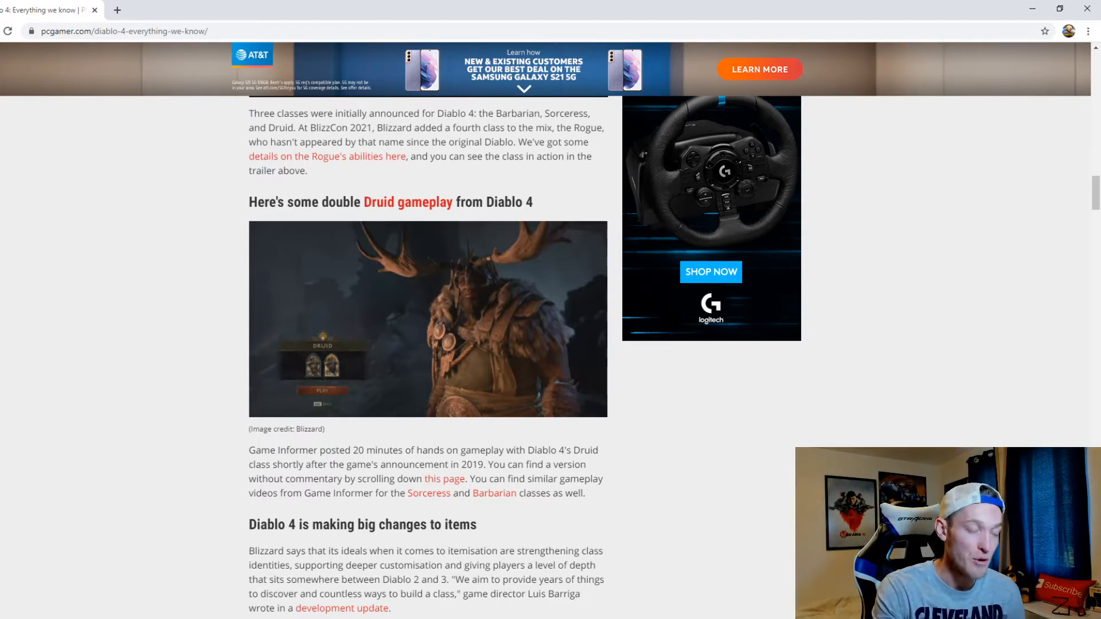
scroll("down", 3)
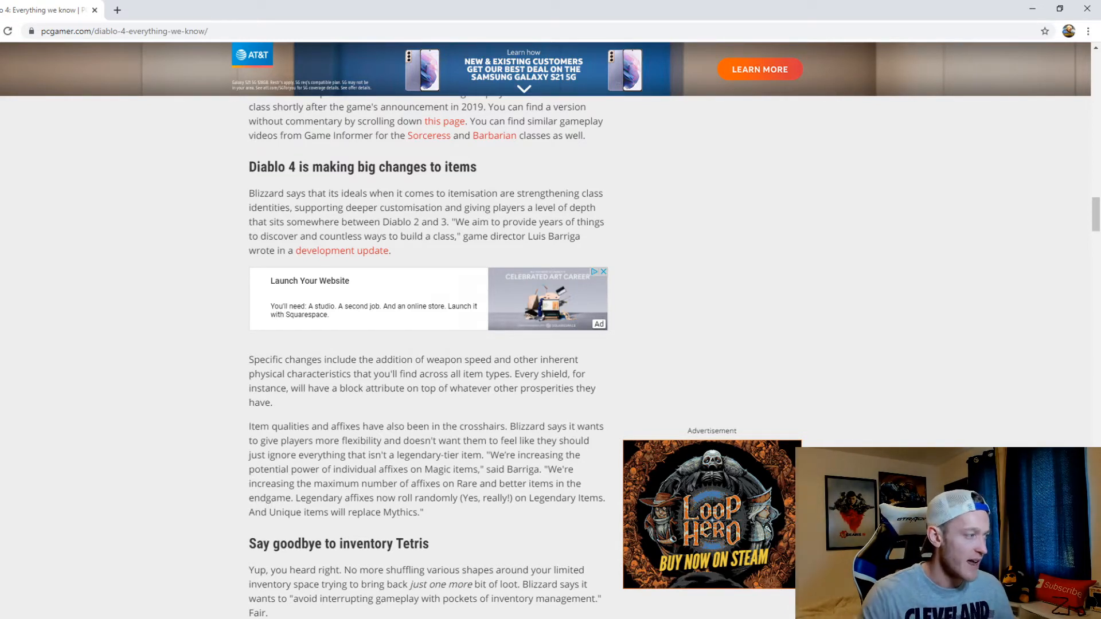
- Scroll slightly down to the 'Ancient items are being replaced' heading on Legendary affixes
scroll("down", 3)
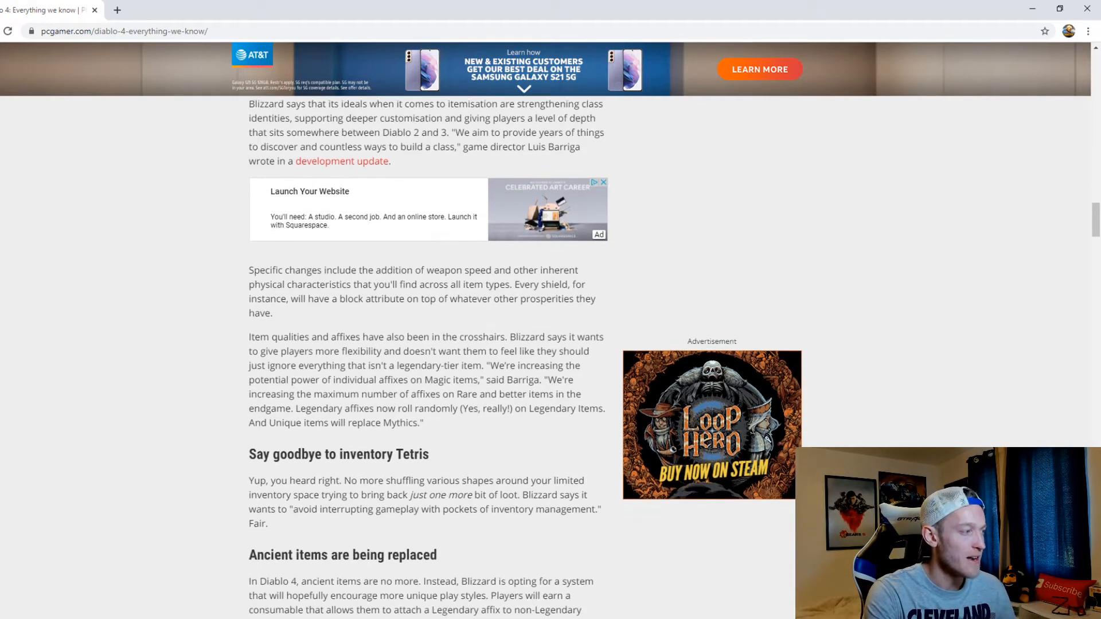
scroll("down", 3)
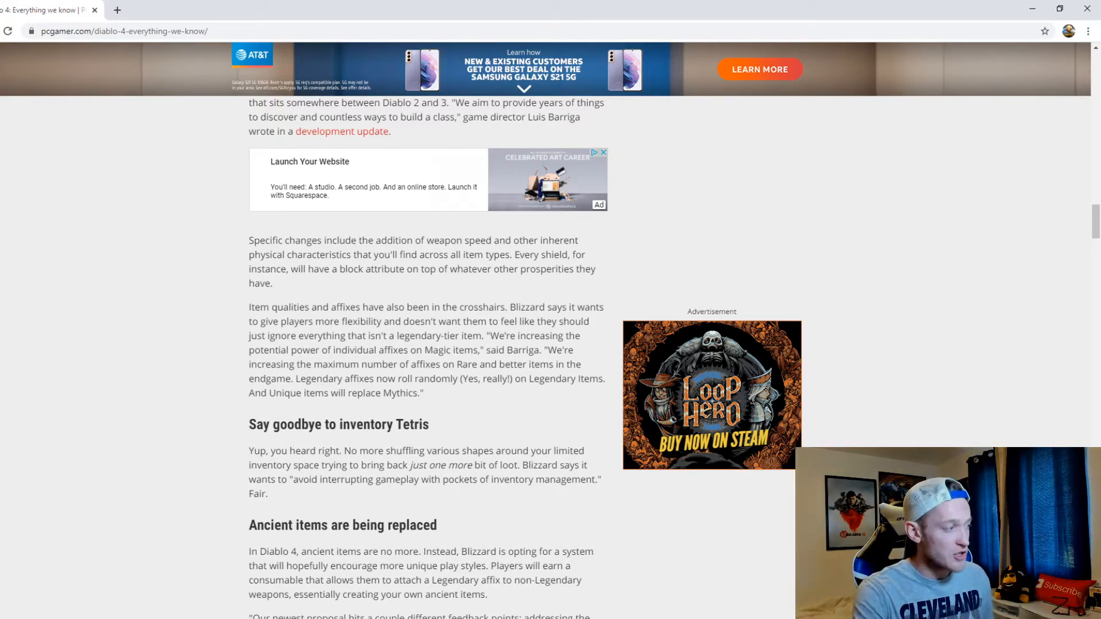
- Scroll past the ancient items quotes to 'Diablo 4 has three new stats'
scroll("down", 3)
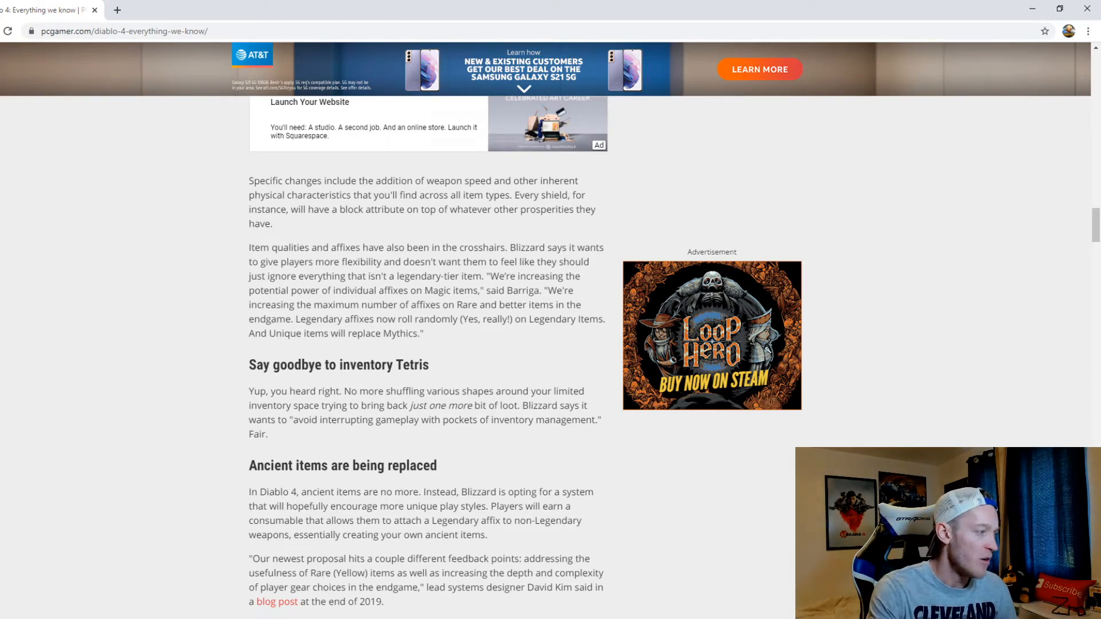
scroll("down", 3)
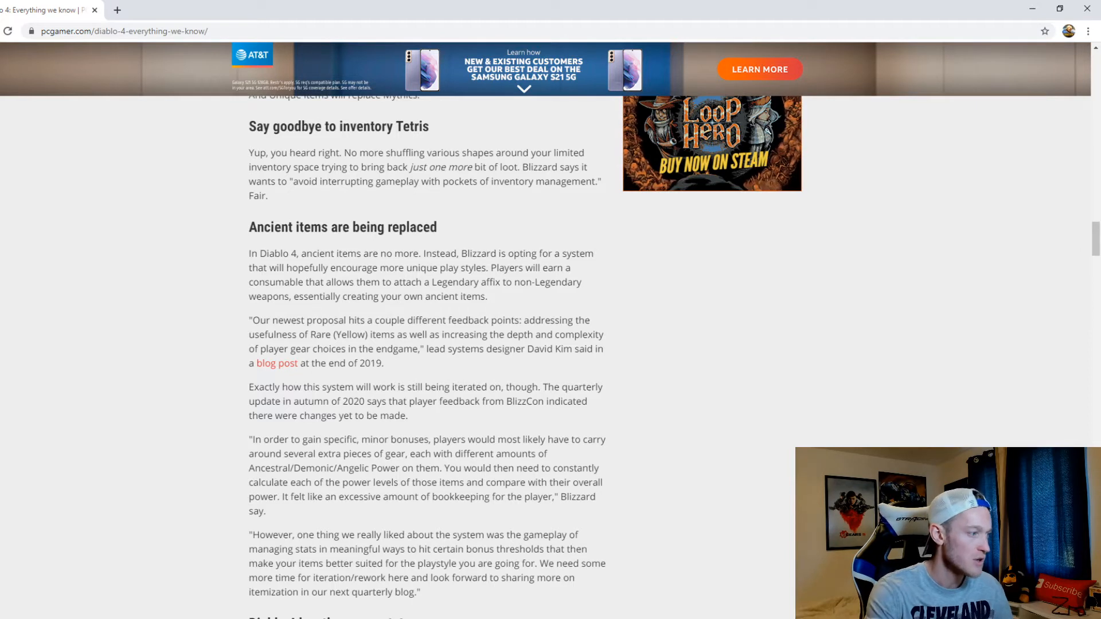
scroll("down", 3)
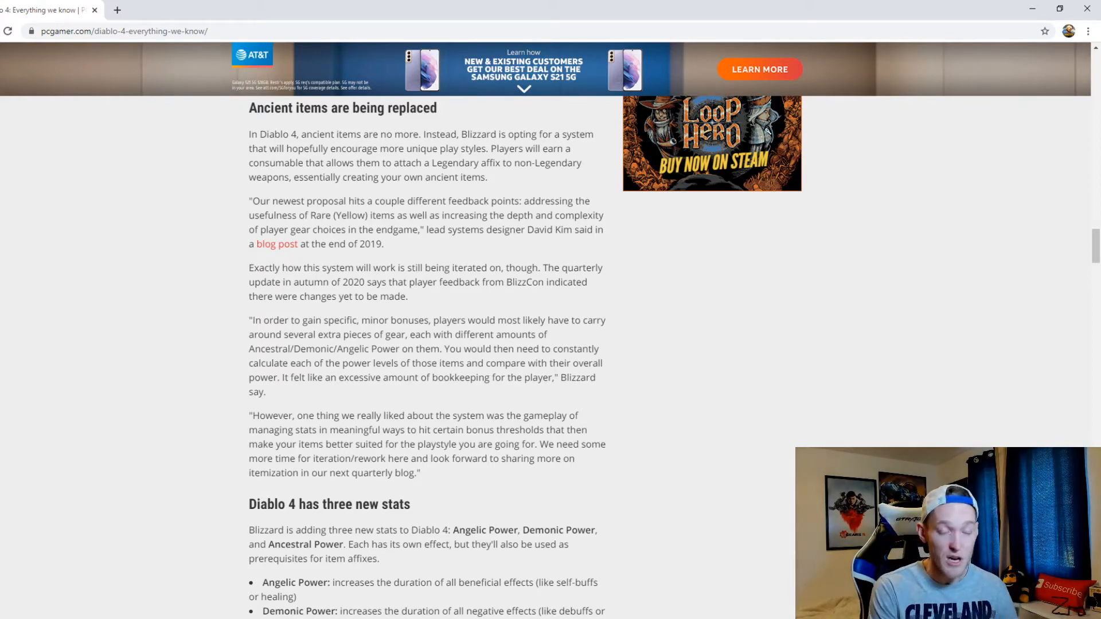
- Scroll past the Angelic, Demonic and Ancestral Power stats to the full skill tree image
scroll("down", 3)
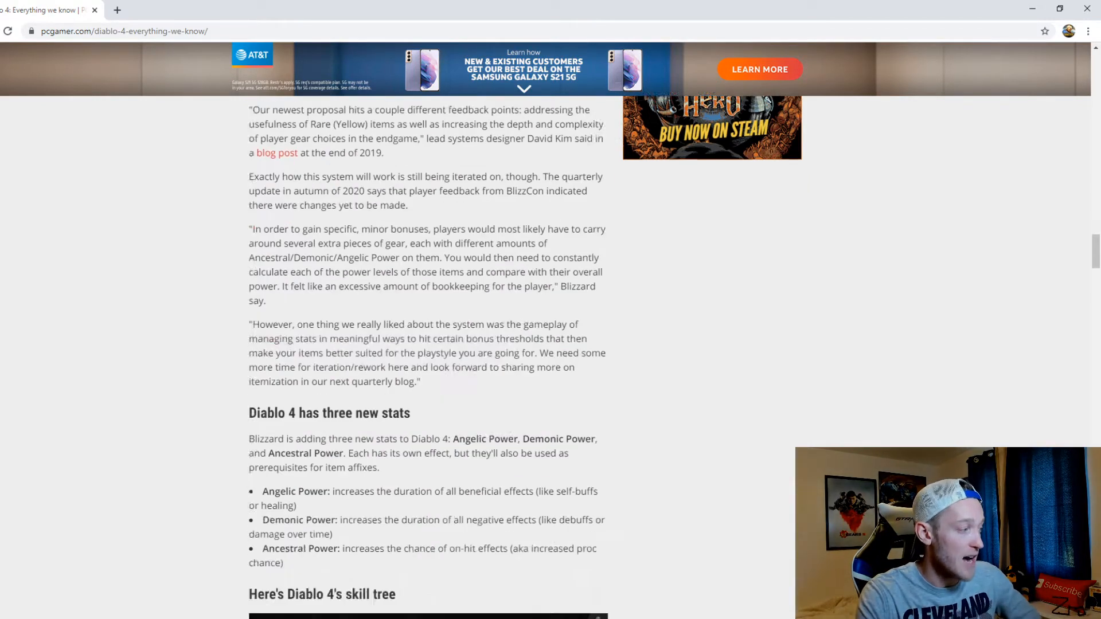
scroll("down", 3)
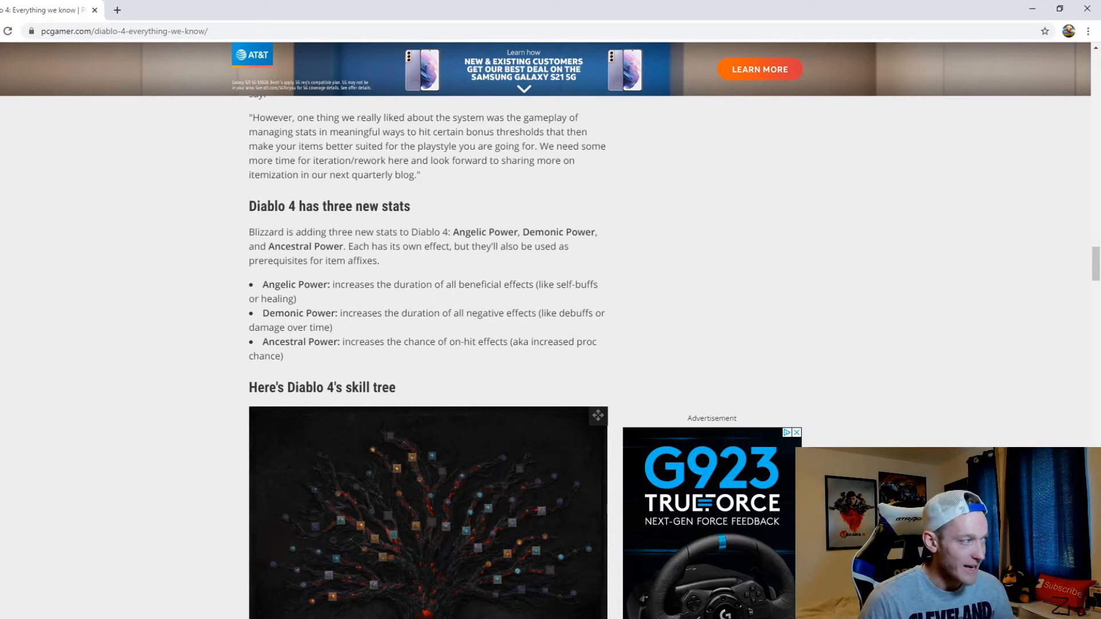
left_click(796, 432)
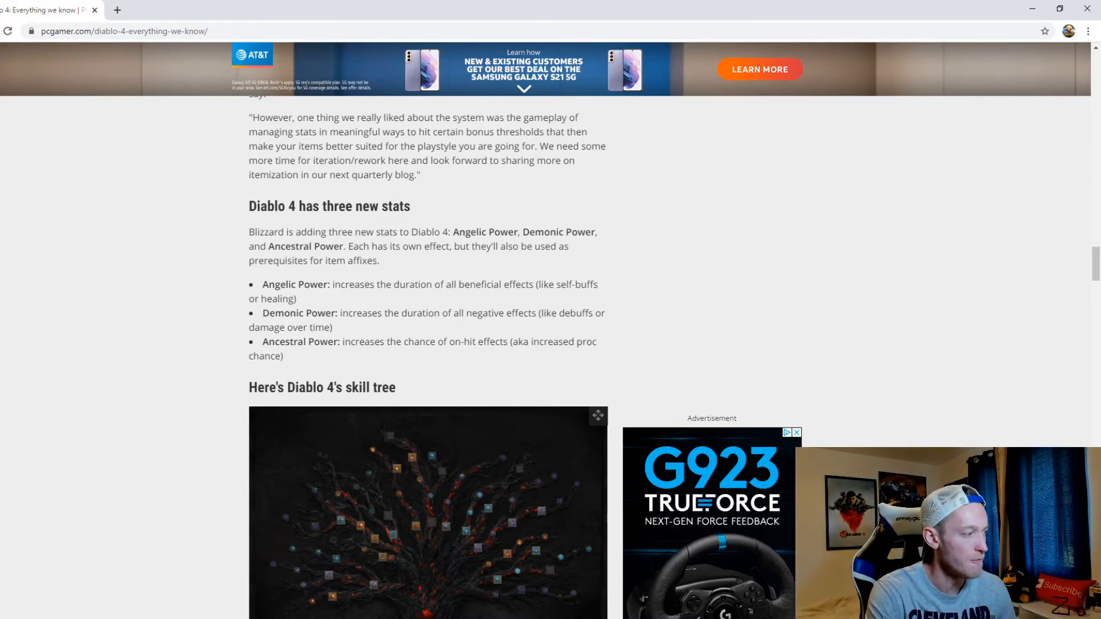
scroll("down", 3)
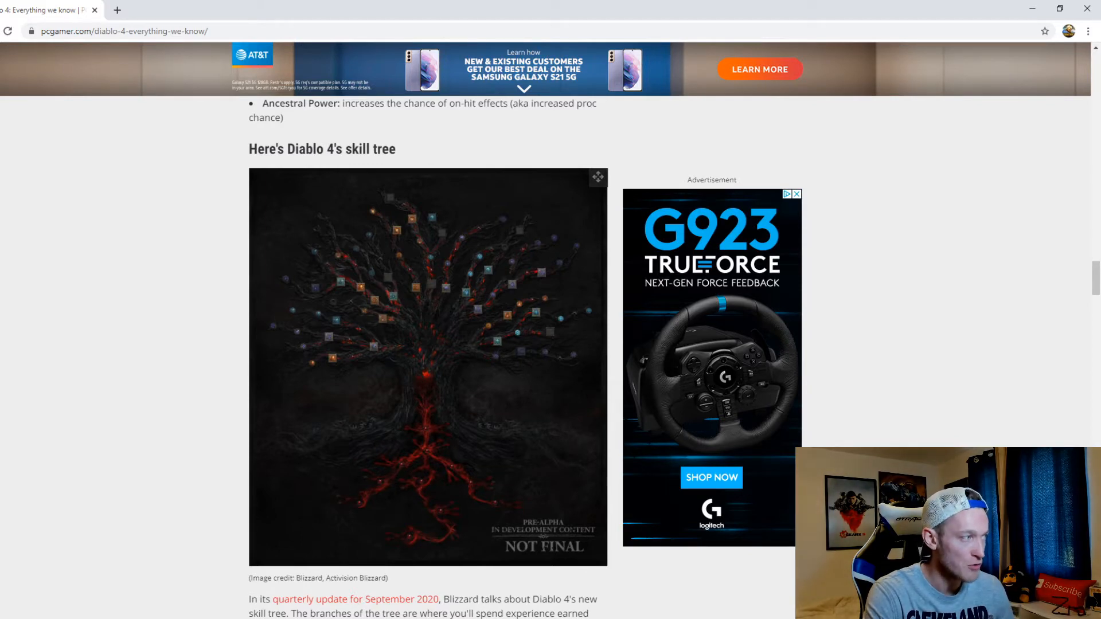
- Scroll past the skill tree and Sorceress Enchantment System paragraphs toward monster 'families'
scroll("down", 3)
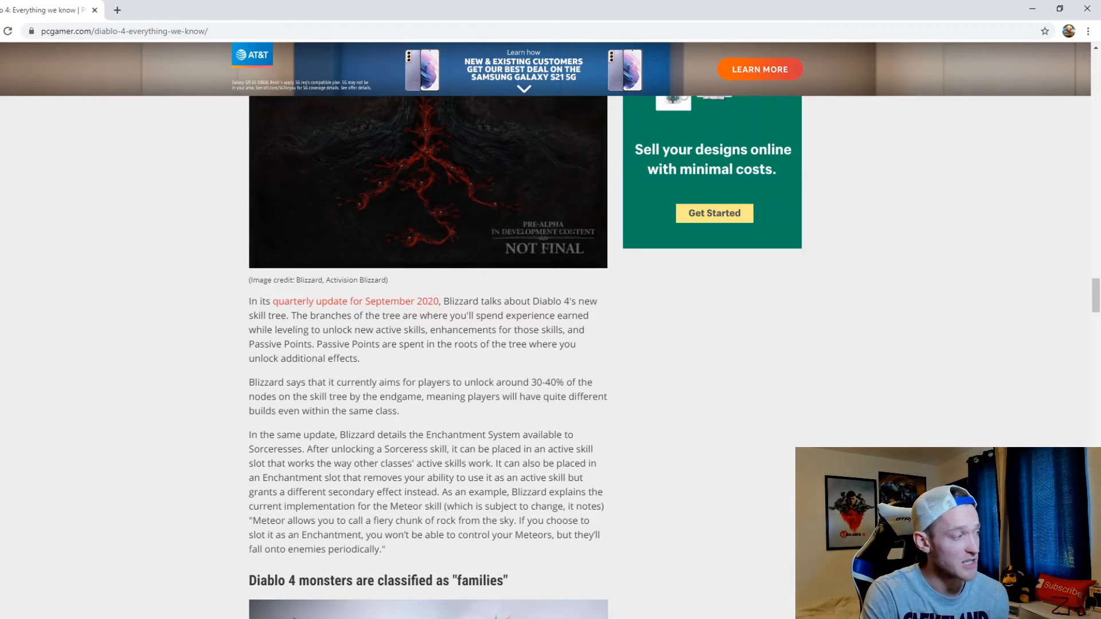
- Scroll past monster families and online features to 'PvP will take place in Fields of Hatred'
scroll("down", 3)
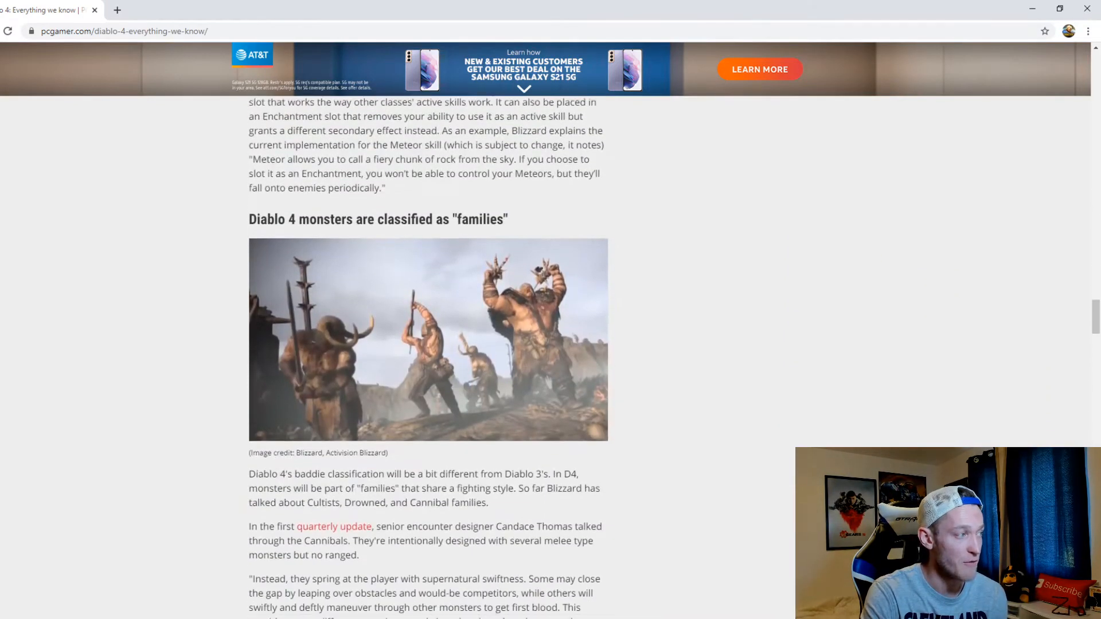
scroll("down", 3)
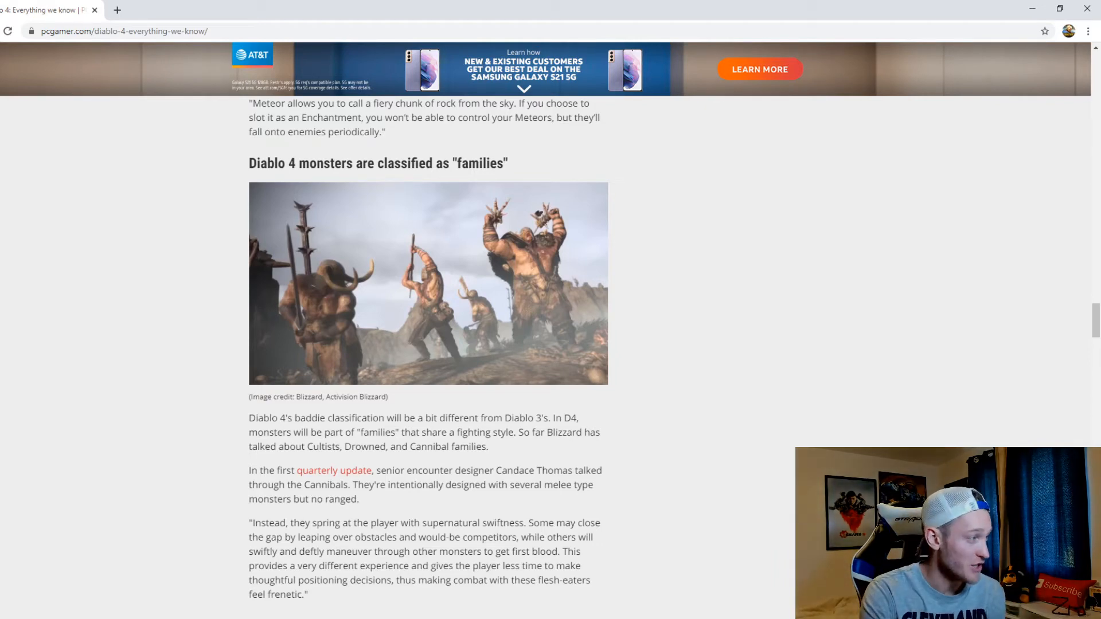
scroll("down", 3)
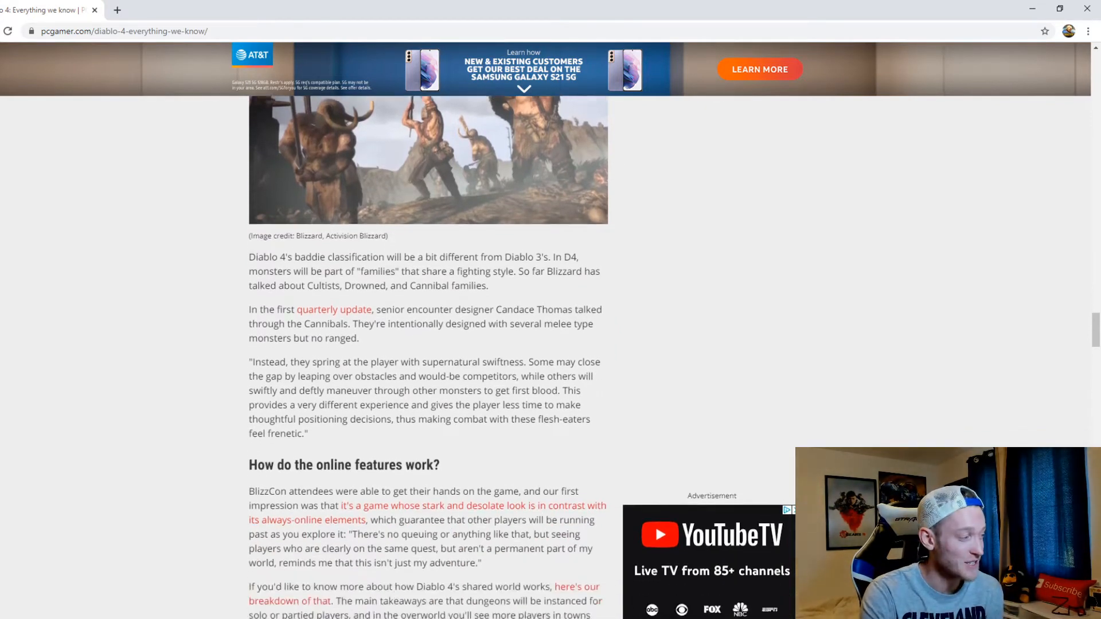
scroll("down", 3)
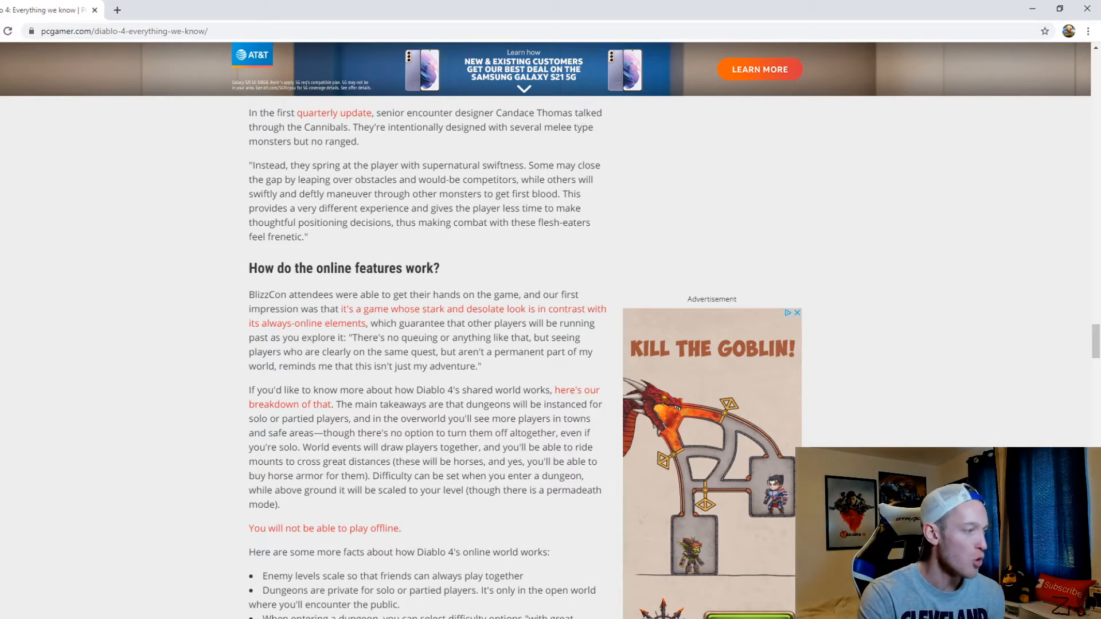
scroll("down", 3)
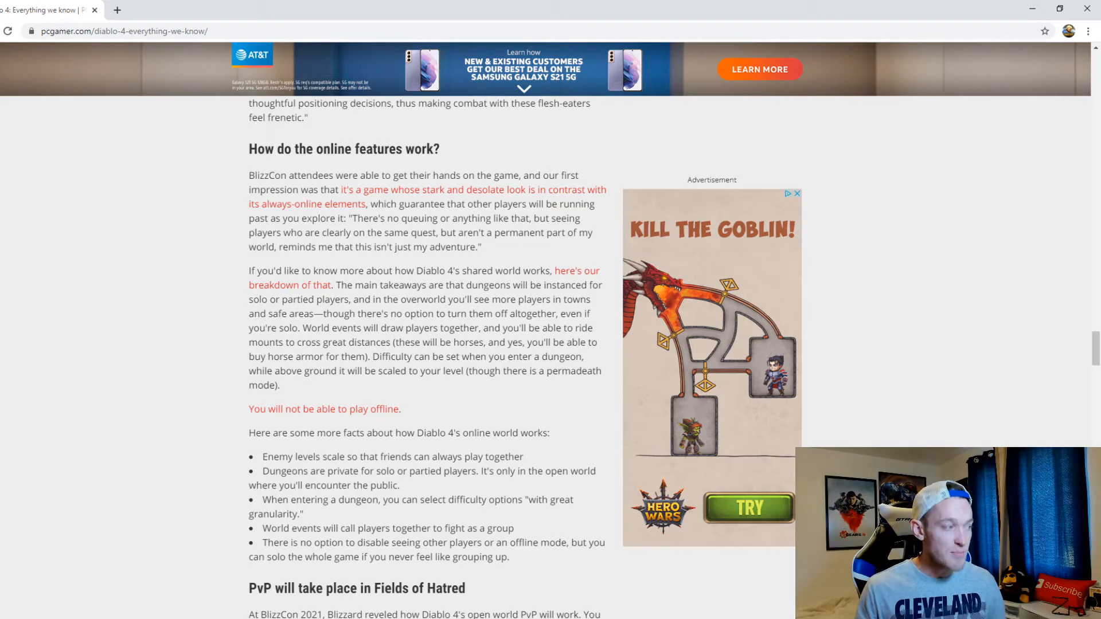
left_click(798, 193)
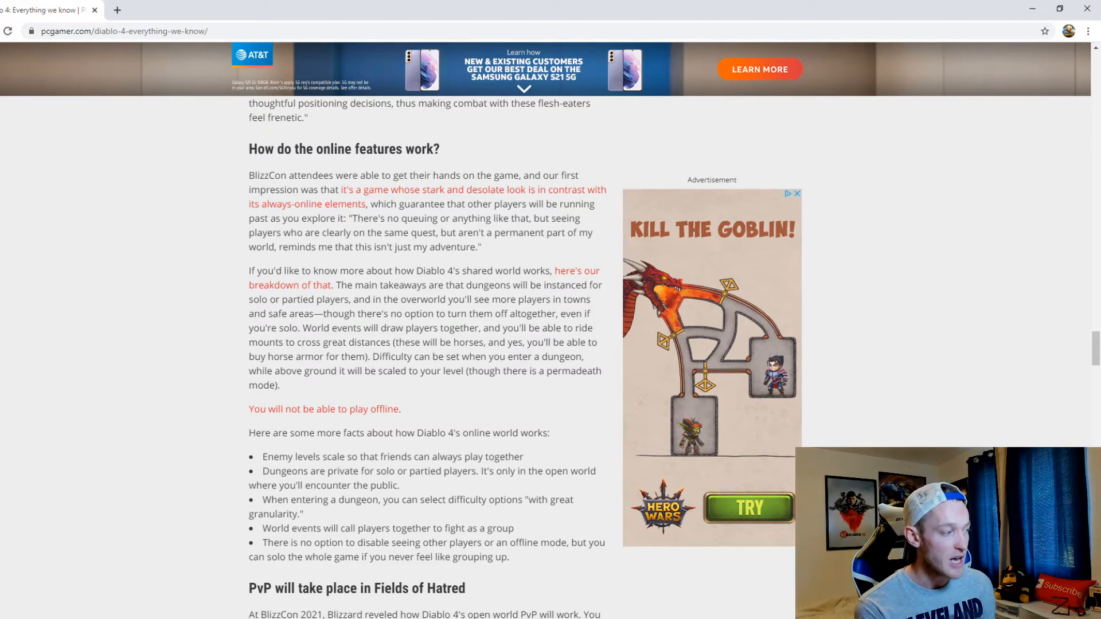
left_click(795, 194)
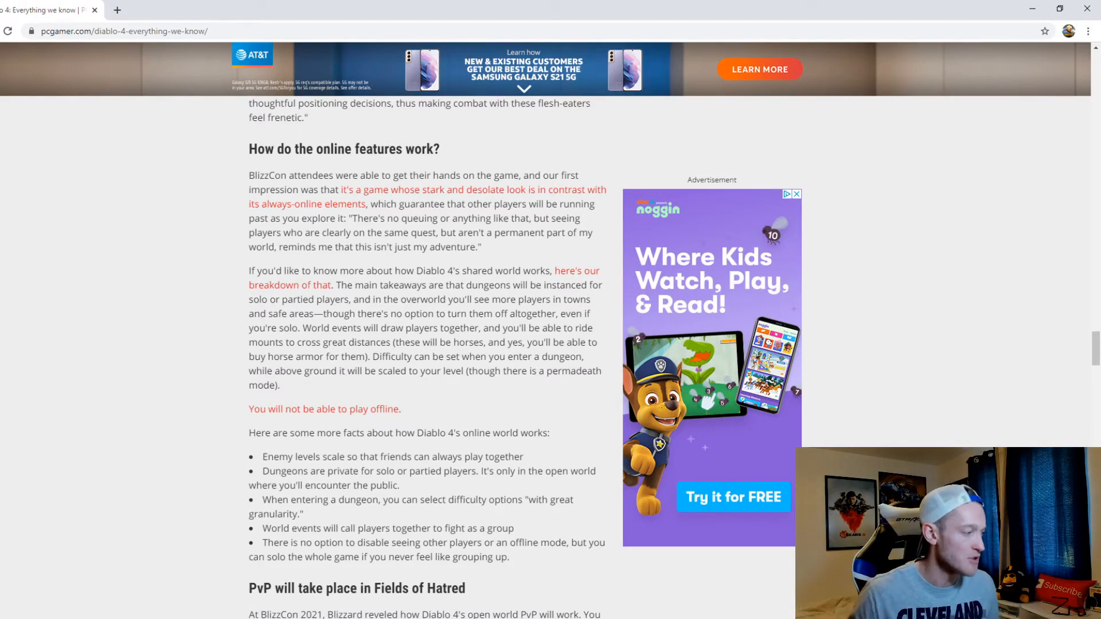
scroll("down", 3)
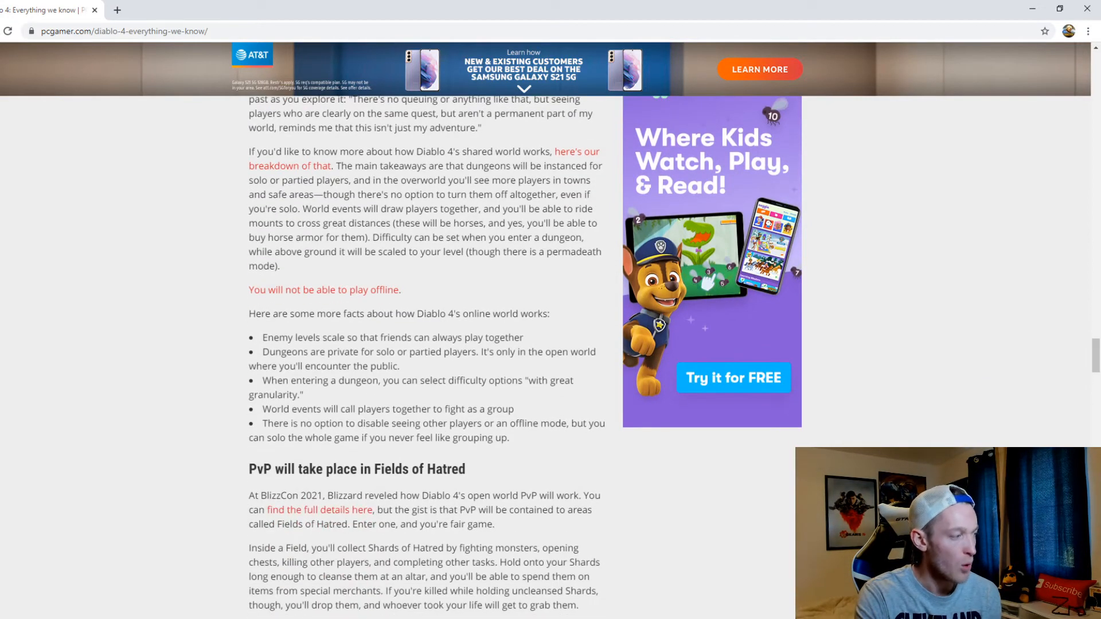
- Scroll down to 'Diablo 4 will support controllers for PC' and its feature list
scroll("down", 3)
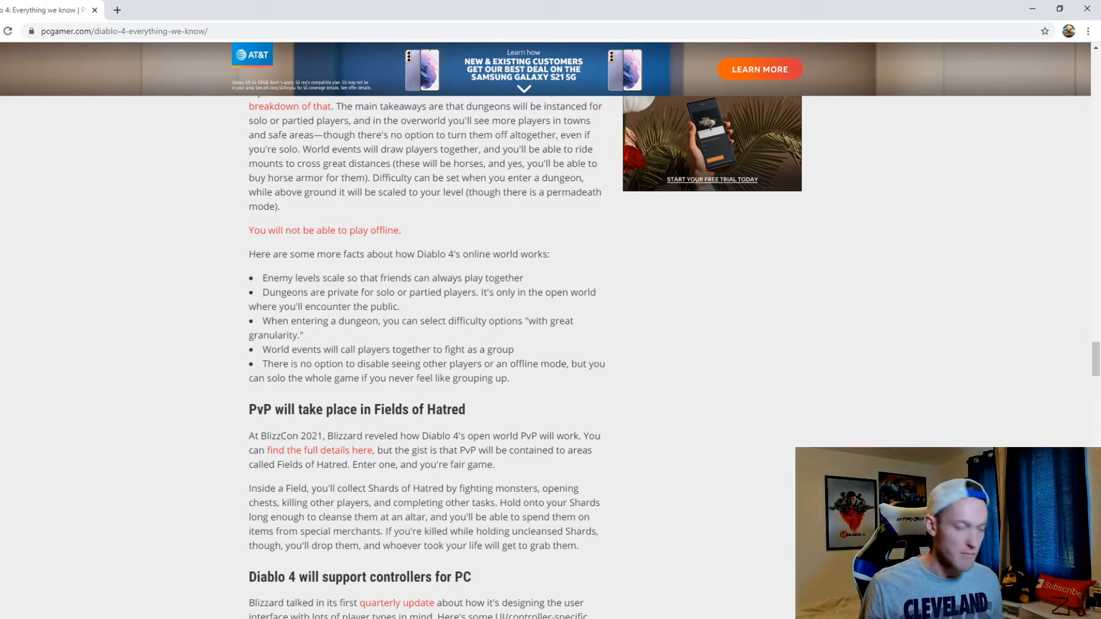
scroll("down", 3)
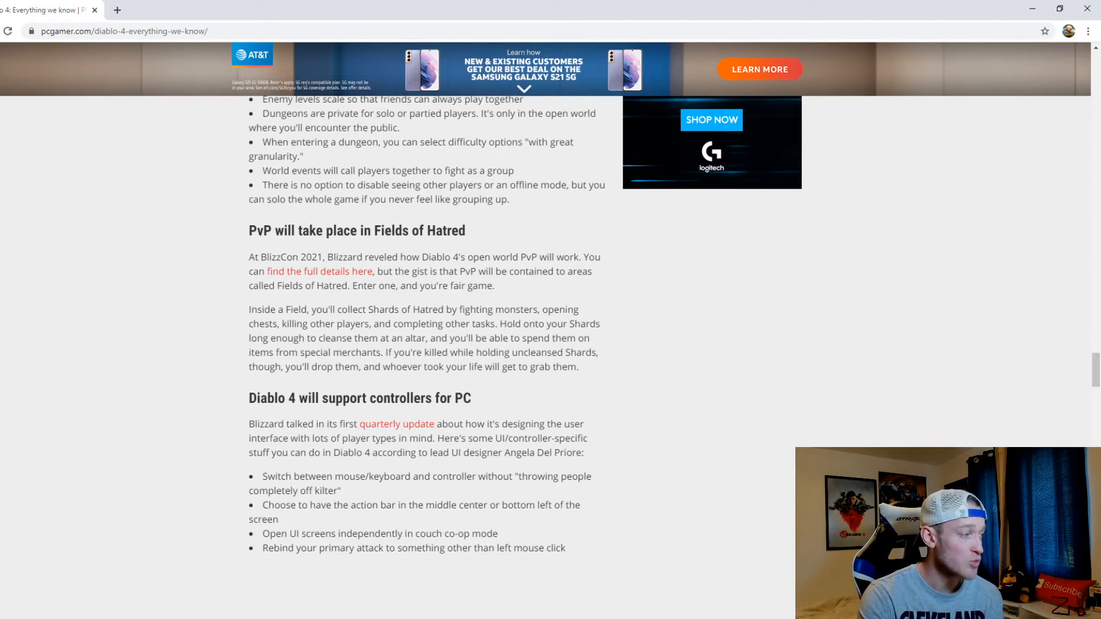
- Scroll back up the page before moving on to TechRadar's Overwatch 2 article
scroll("up", 3)
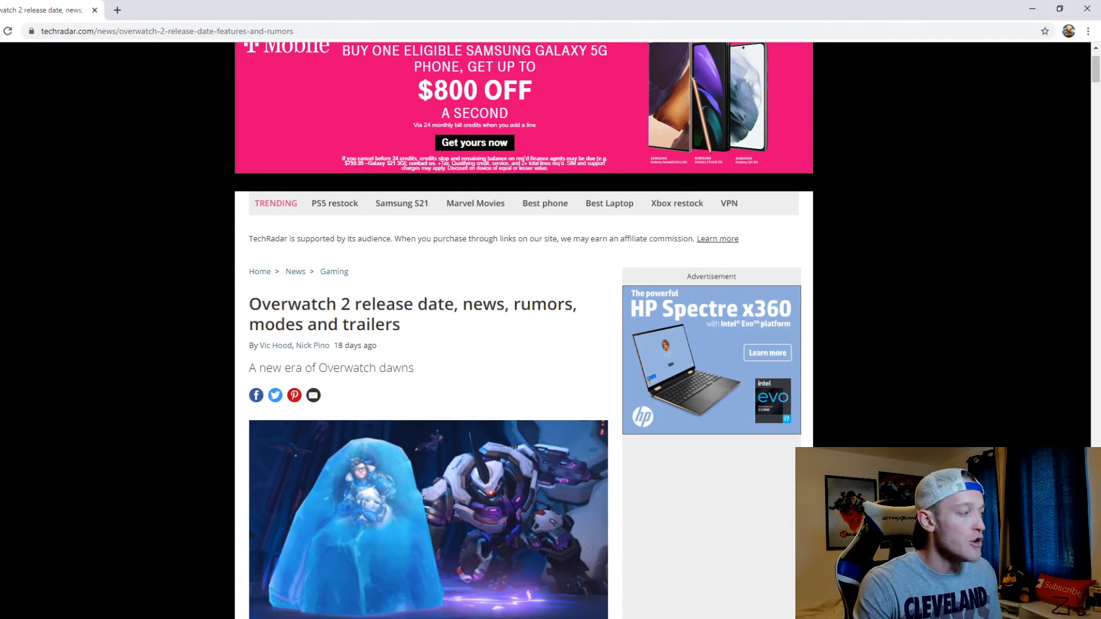
- Scroll to the intro paragraphs, BlizzCon 2021 update note and 'Cut to the chase' summary
scroll("down", 3)
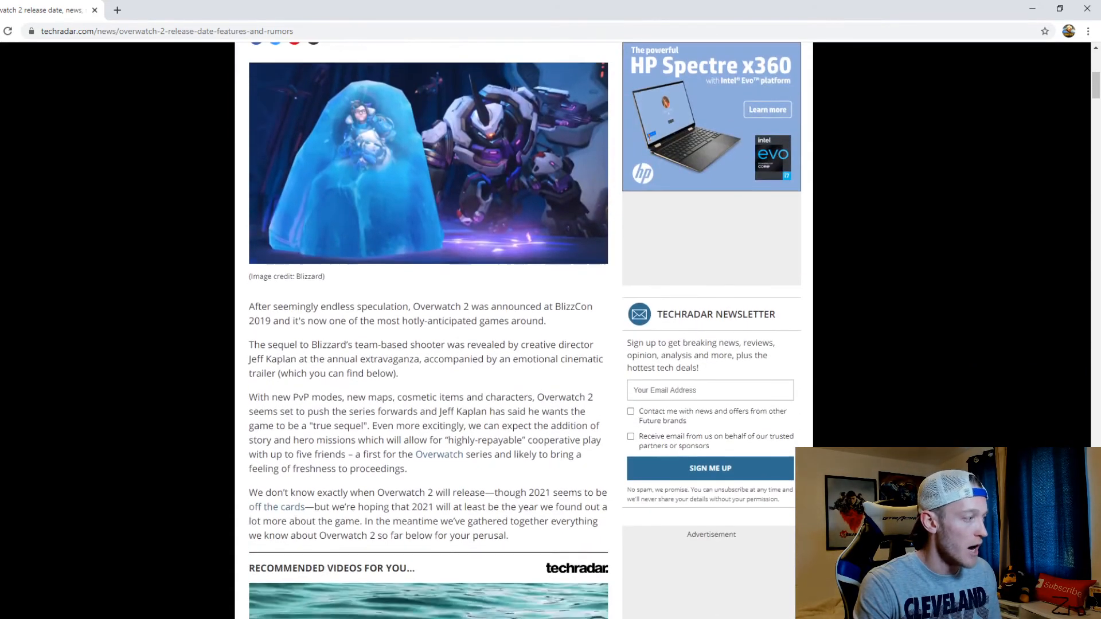
scroll("down", 3)
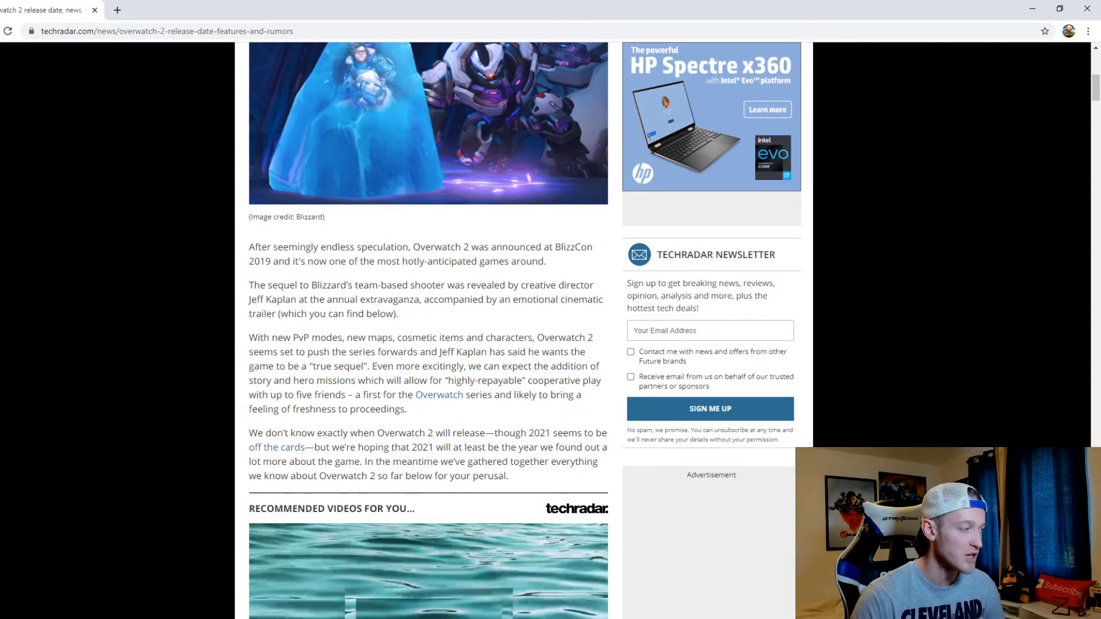
scroll("down", 3)
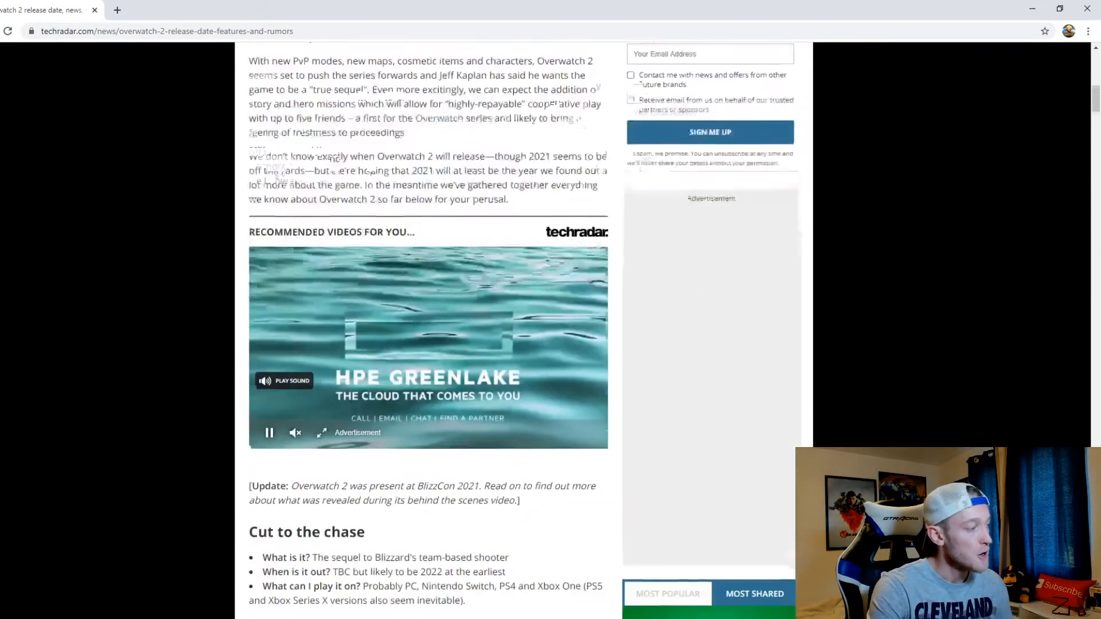
- Scroll past the recommended video to 'Overwatch 2 release date' with Jeff Kaplan's quotes
scroll("down", 3)
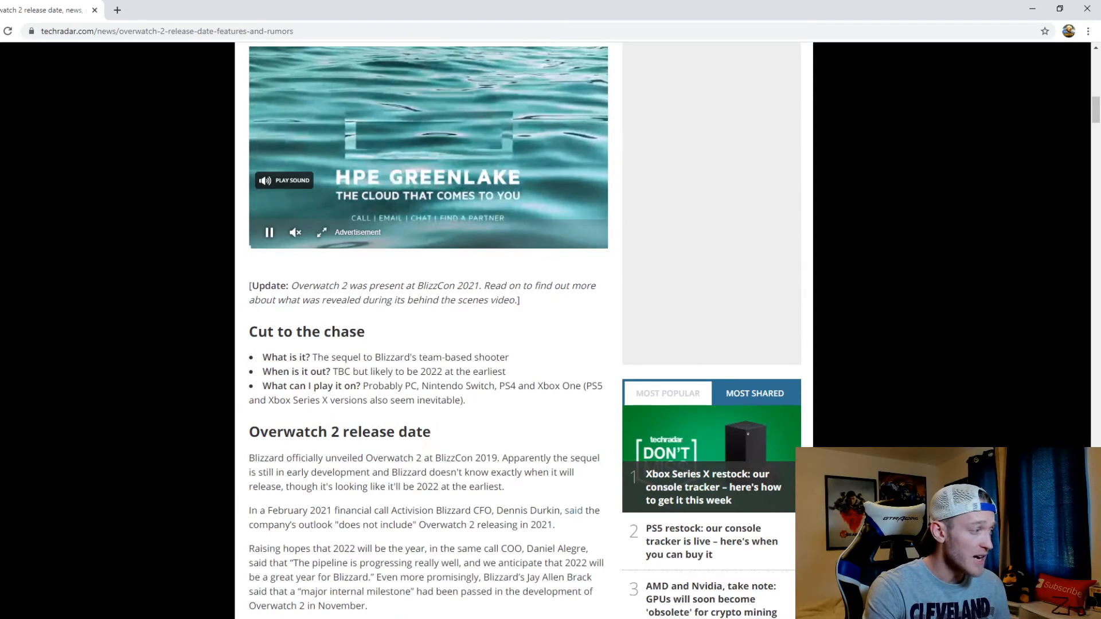
scroll("down", 3)
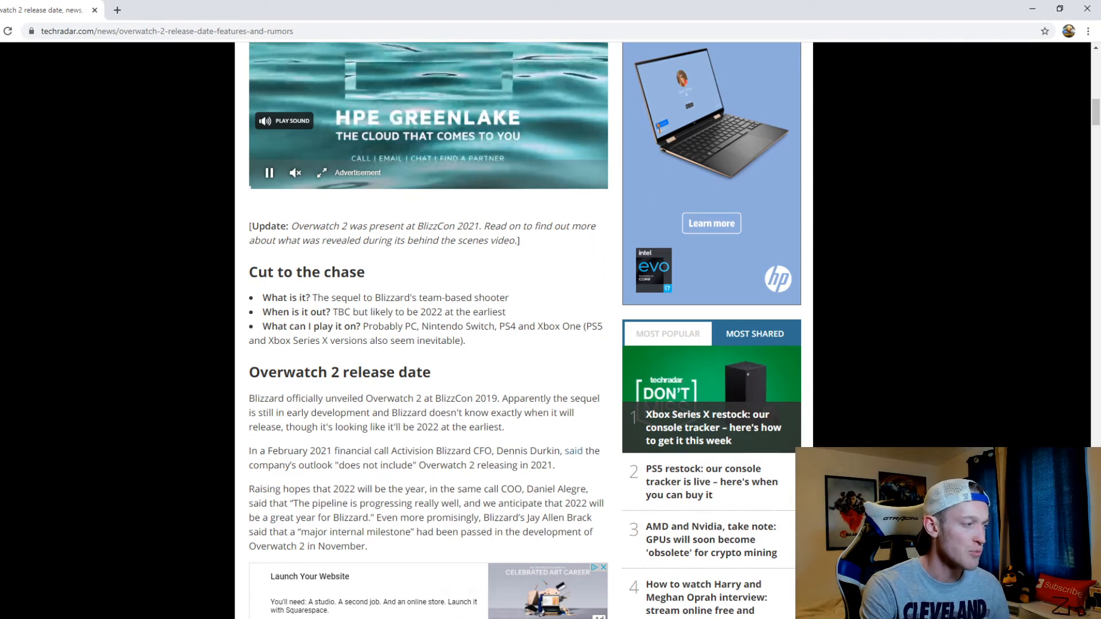
scroll("down", 3)
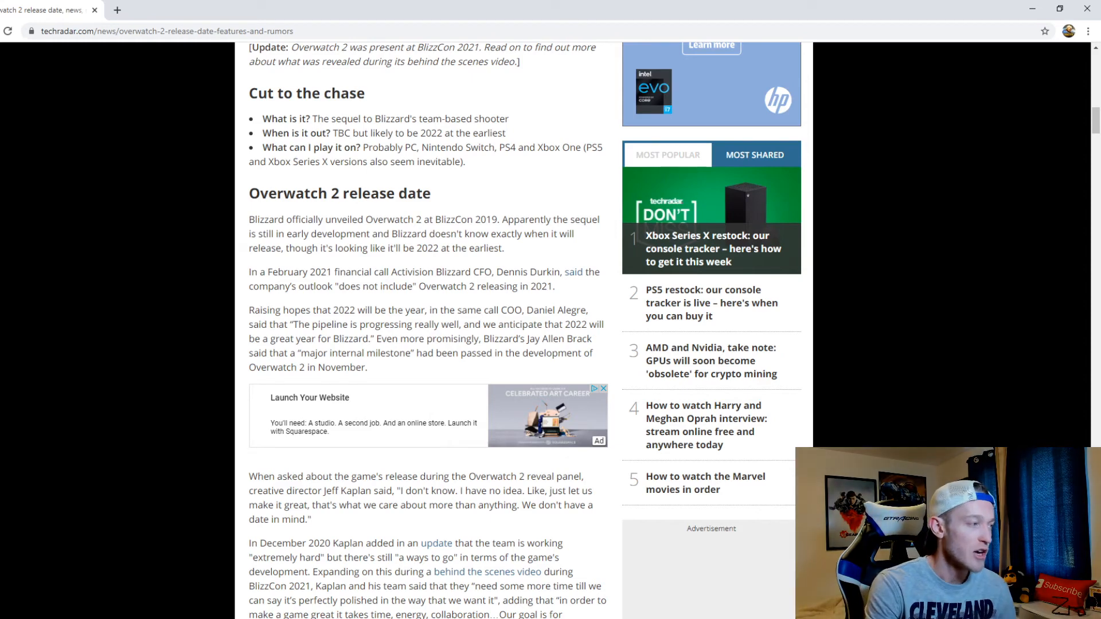
- Scroll past the embedded trailers to the 'news, rumors and confirmed features' heading
scroll("down", 3)
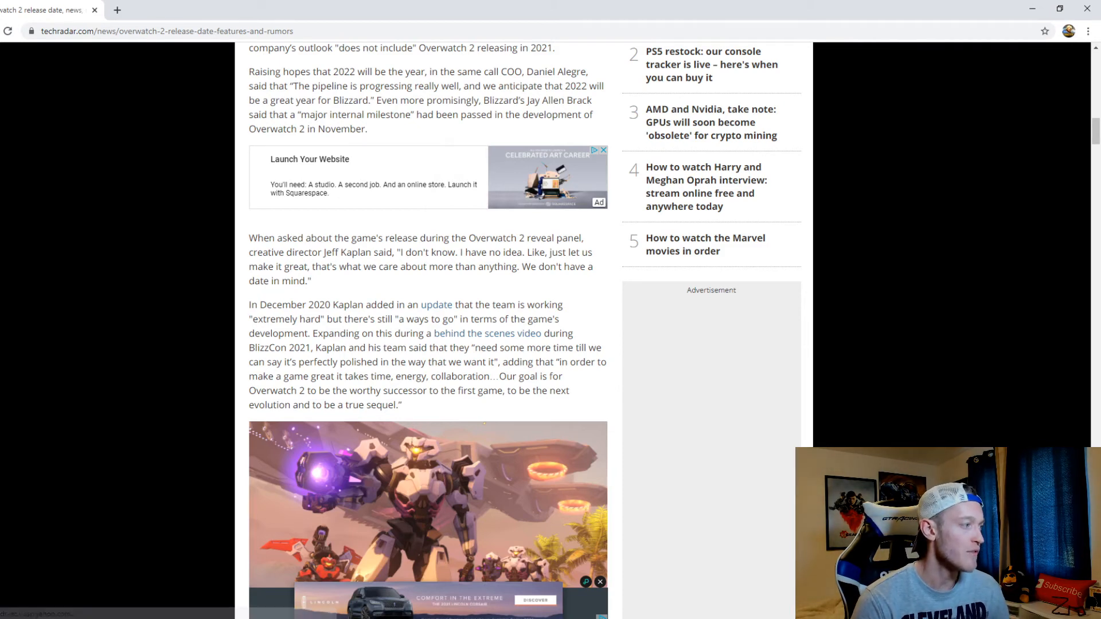
scroll("down", 3)
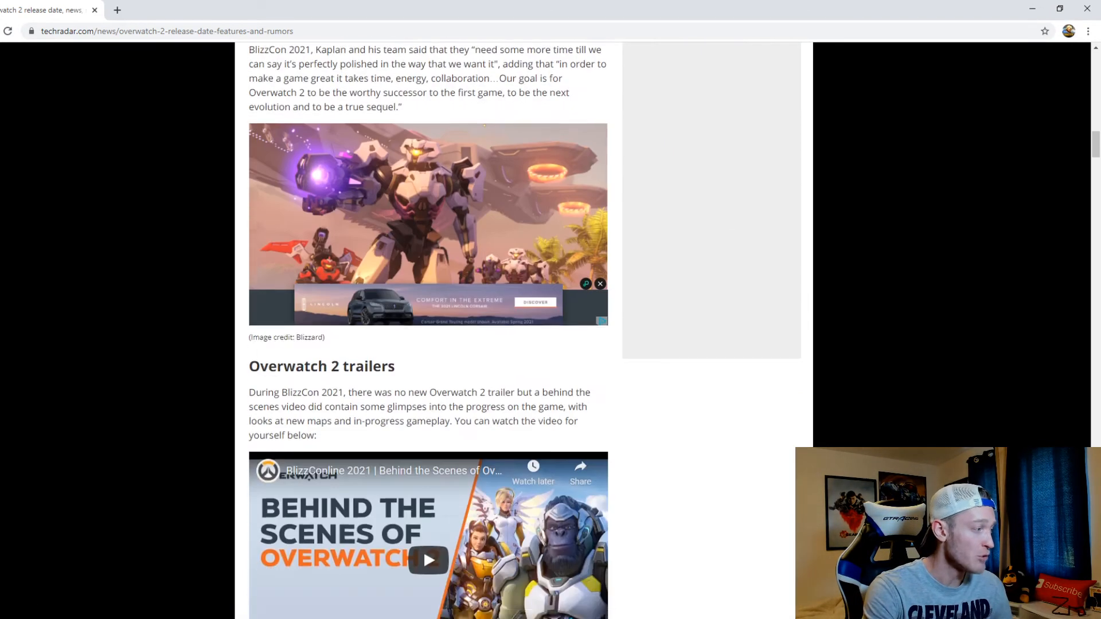
scroll("down", 3)
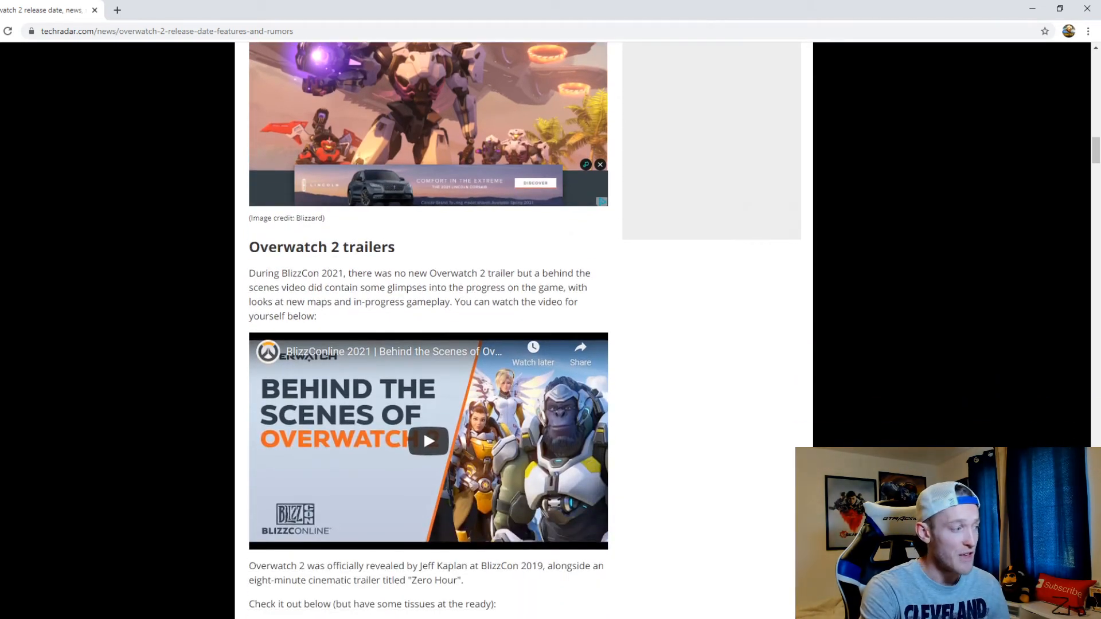
scroll("down", 3)
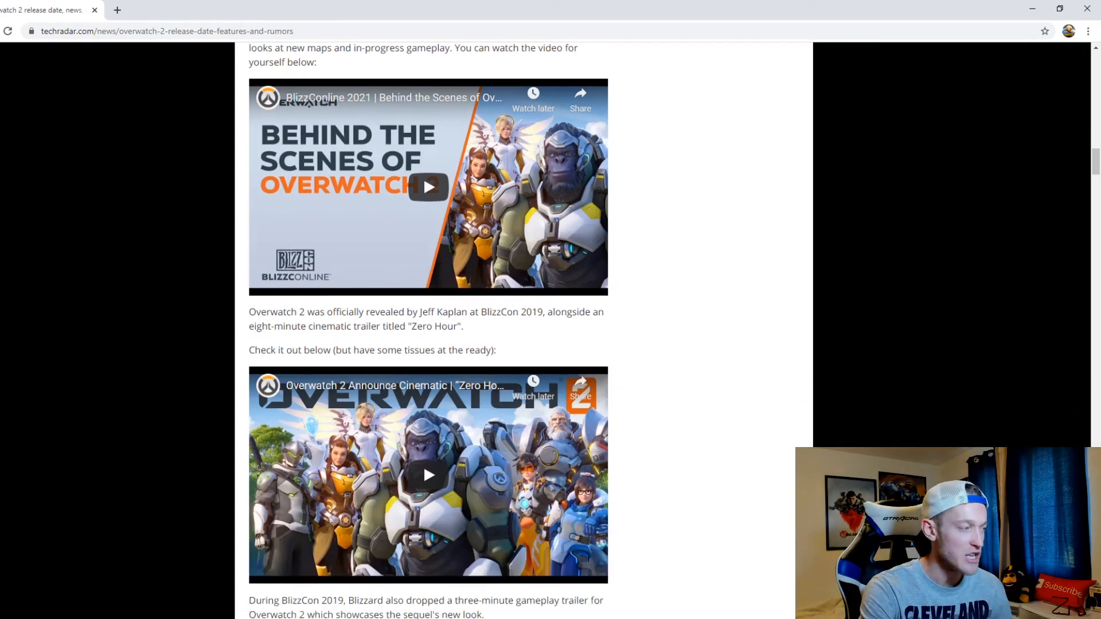
scroll("down", 3)
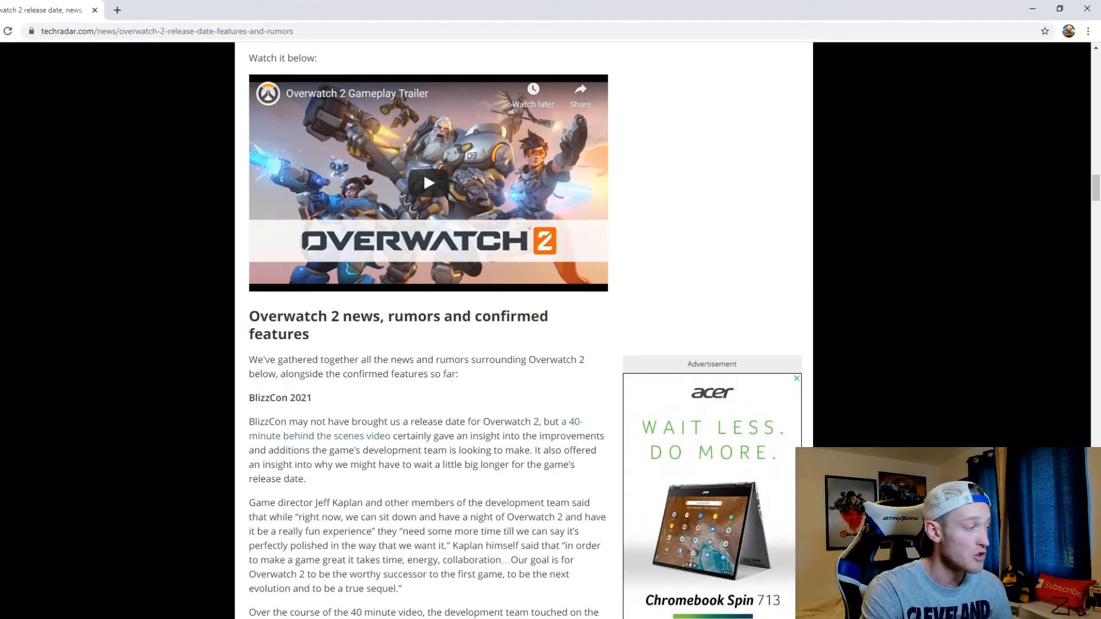
scroll("down", 3)
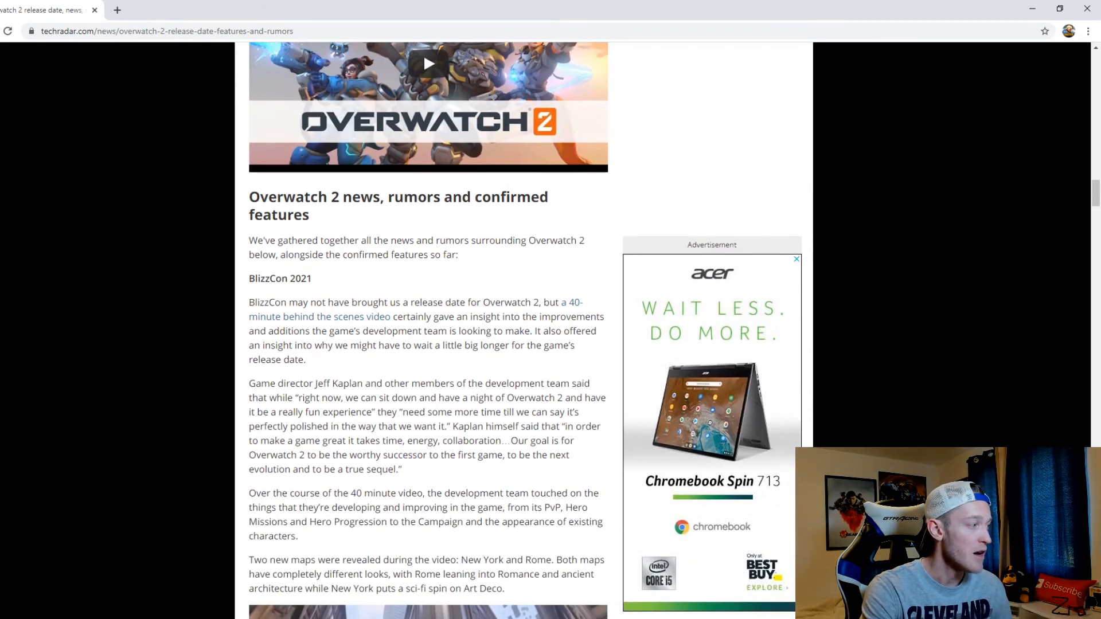
- Scroll through BlizzCon 2021 news to the New York map image and tank changes paragraph
scroll("down", 3)
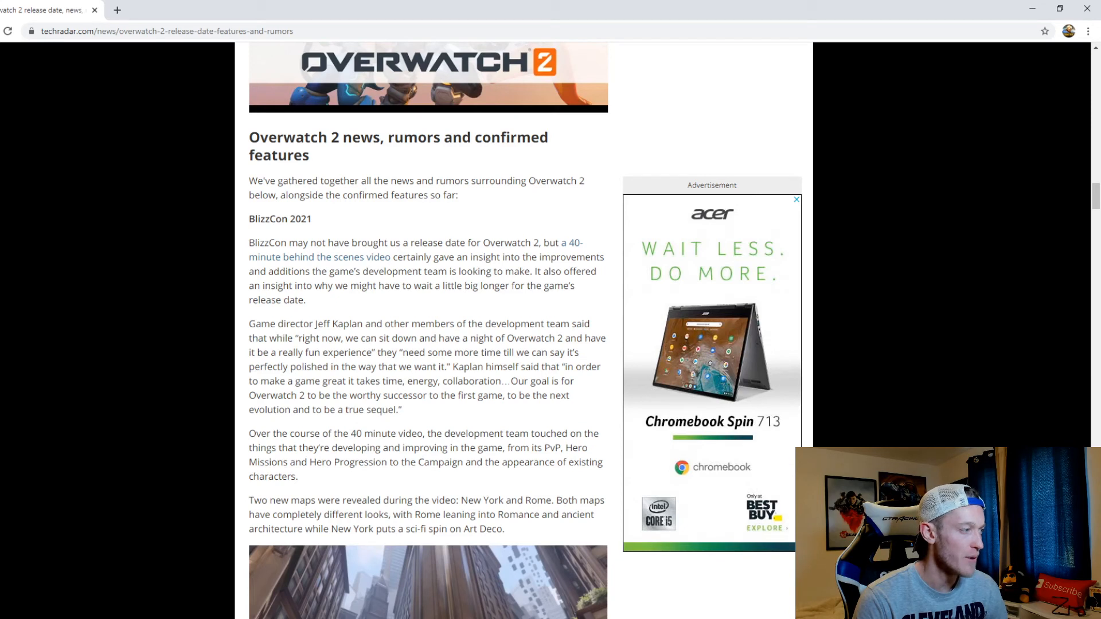
left_click(795, 200)
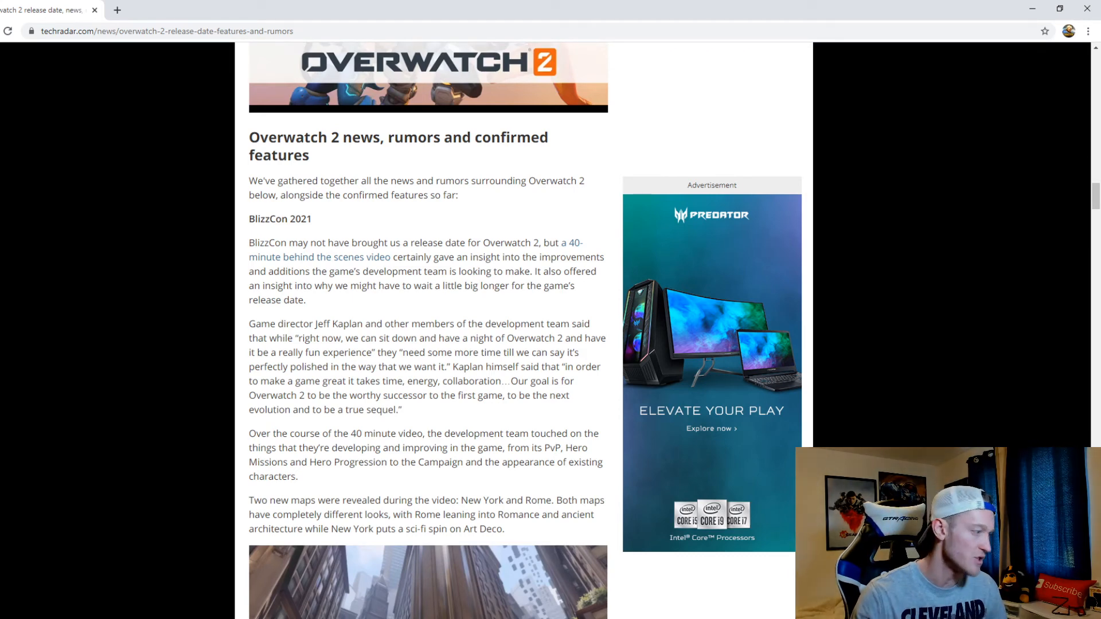
scroll("down", 3)
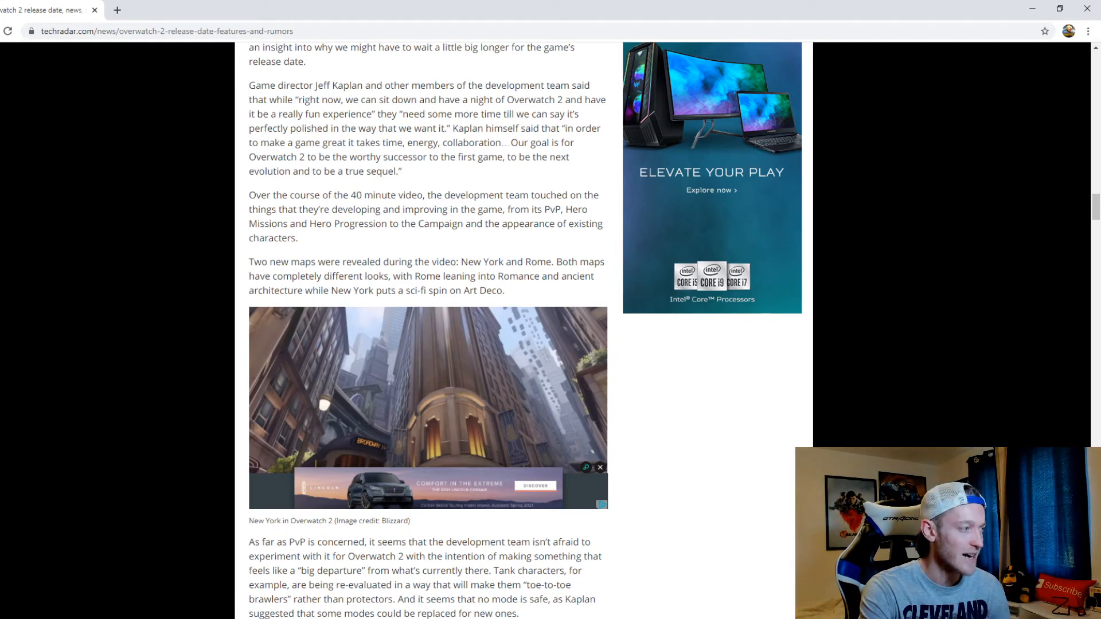
- Scroll past Hero Missions, campaign and Sojourn paragraphs to 'No 2021 release date'
scroll("down", 3)
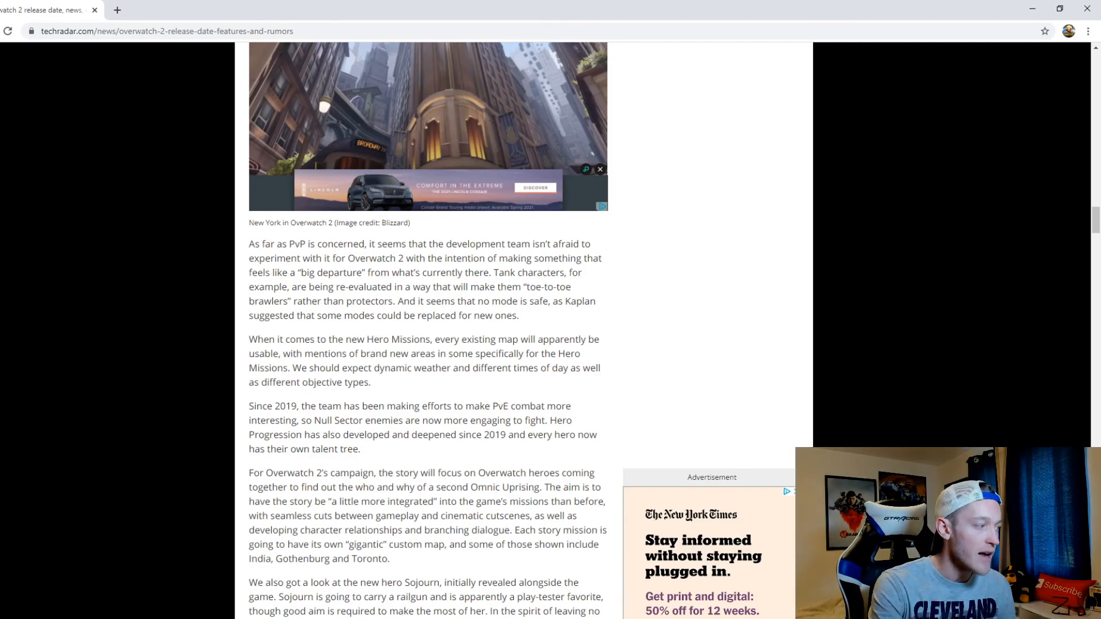
scroll("down", 3)
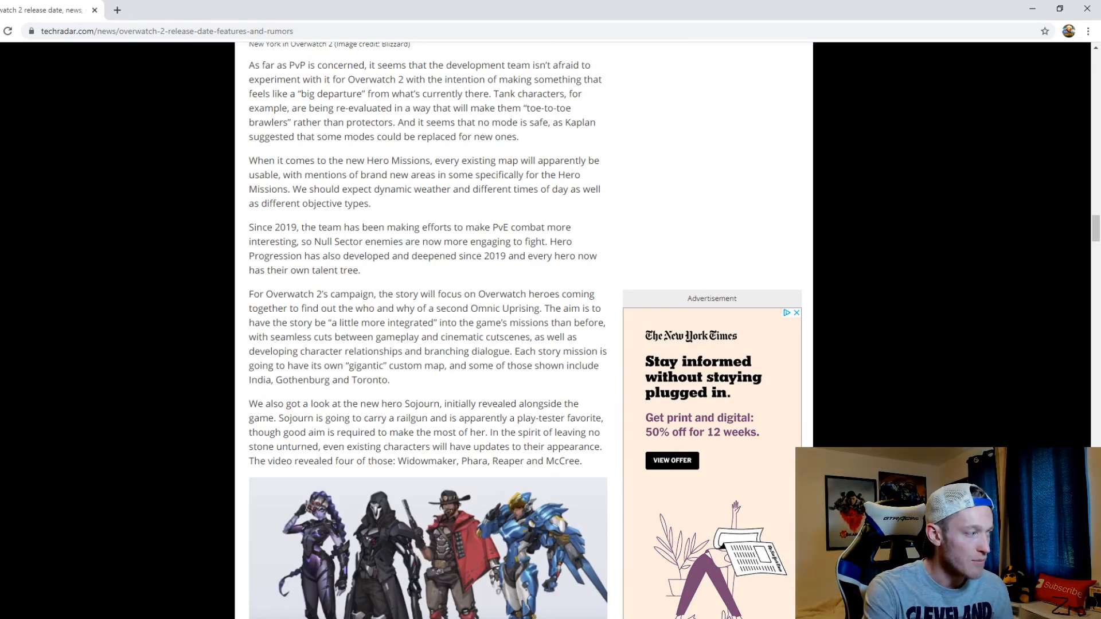
scroll("down", 3)
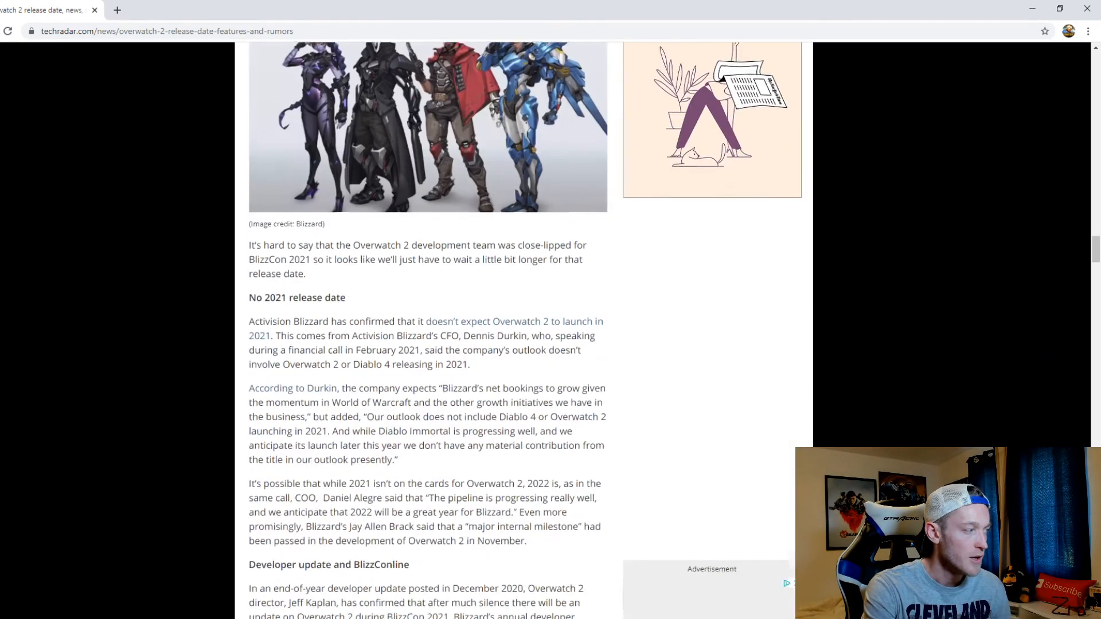
- Scroll past the Developer Update video to 'Larger more complex maps' and 'Echo comes to Overwatch'
scroll("down", 3)
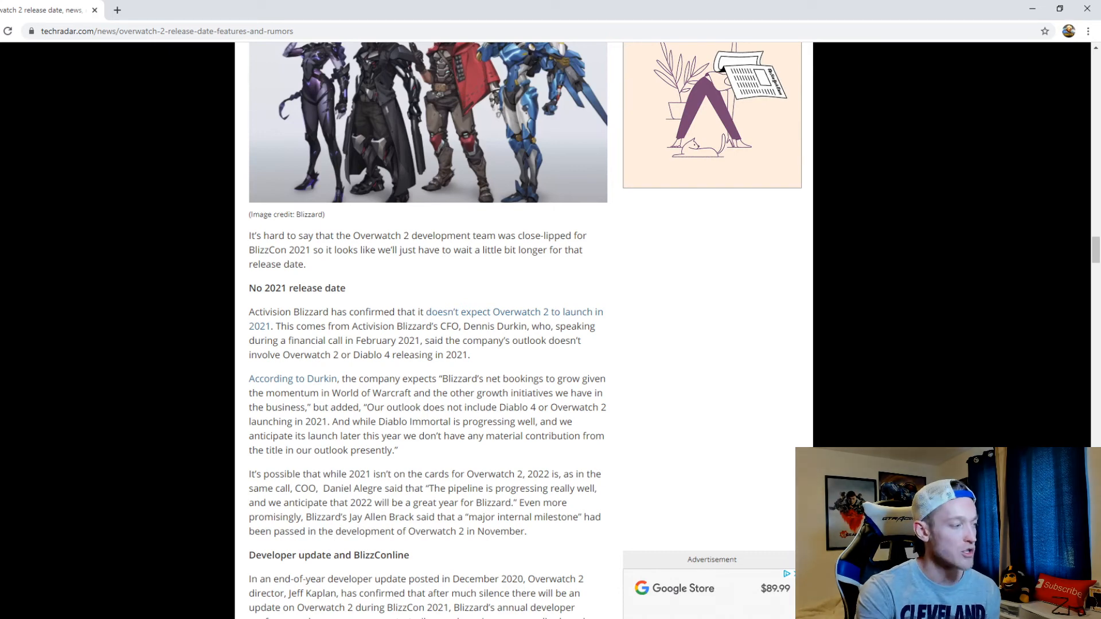
scroll("down", 3)
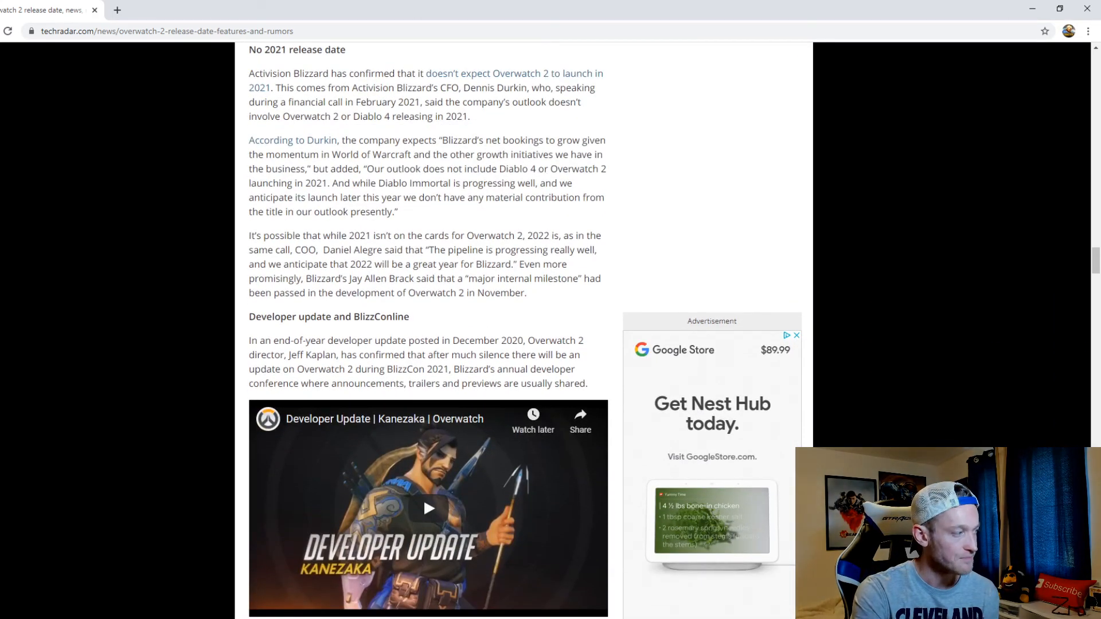
scroll("down", 3)
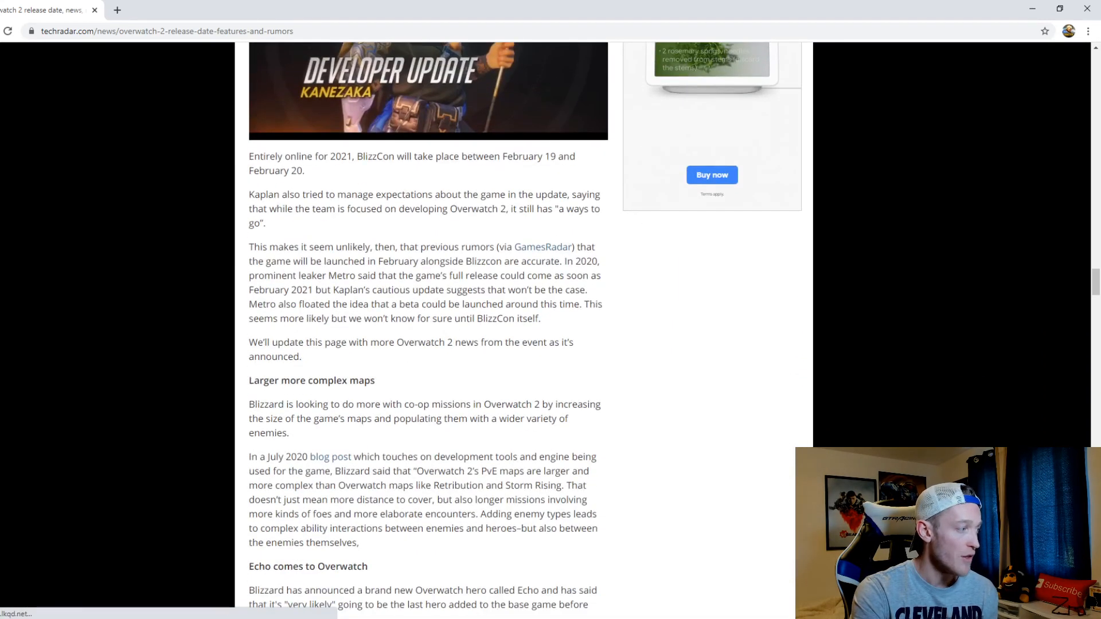
- Scroll past 'Release date leak?' to 'Teasing another hero?' and 'Larger maps and more heroes'
scroll("down", 3)
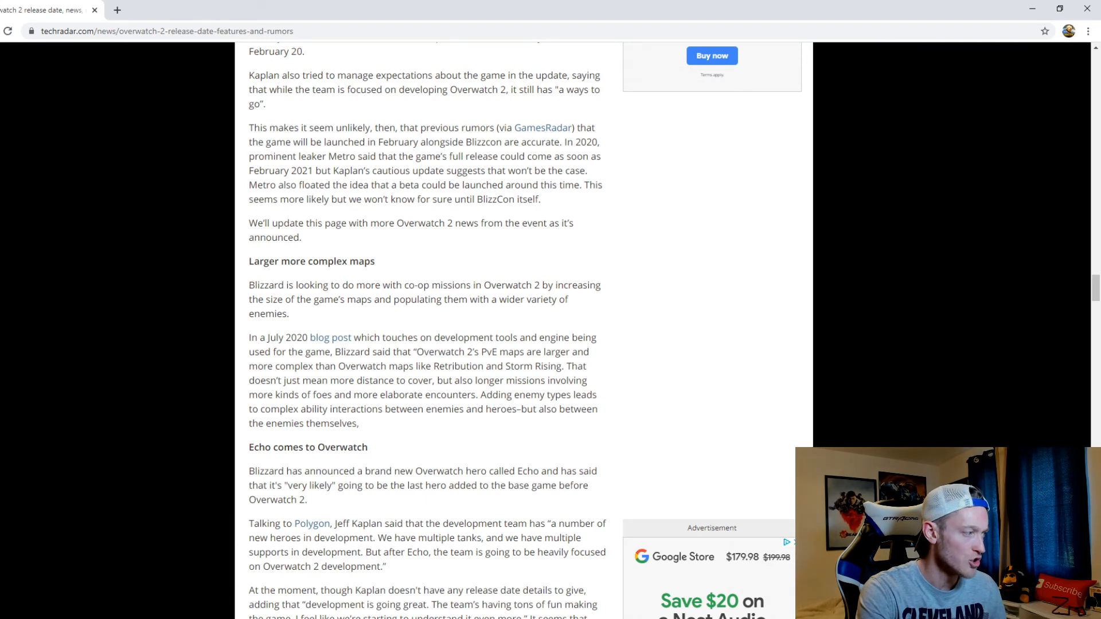
scroll("down", 3)
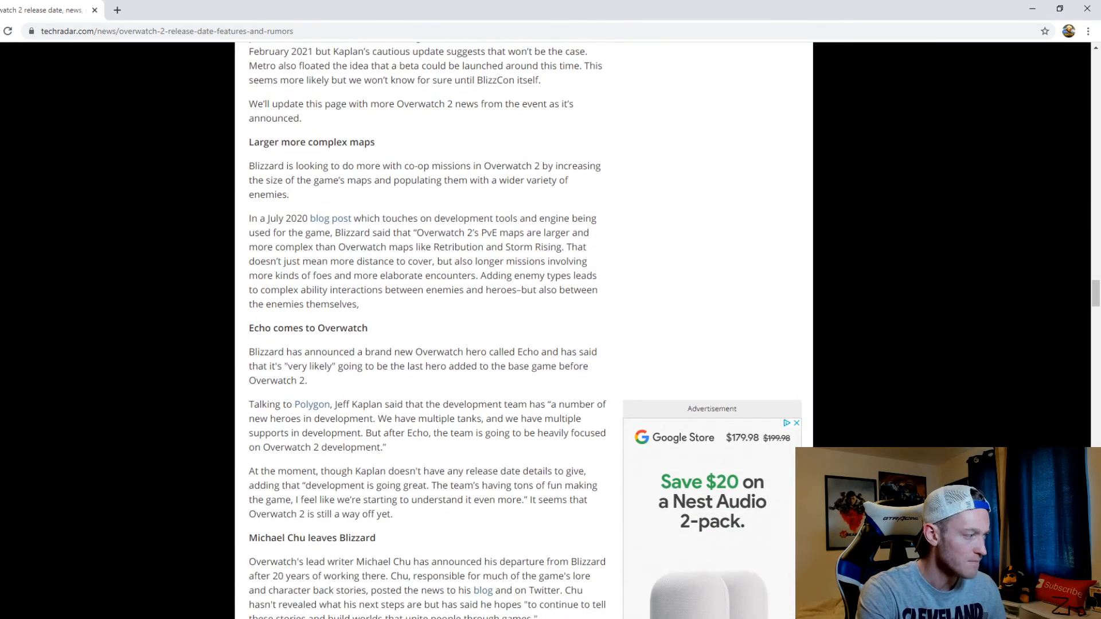
scroll("down", 3)
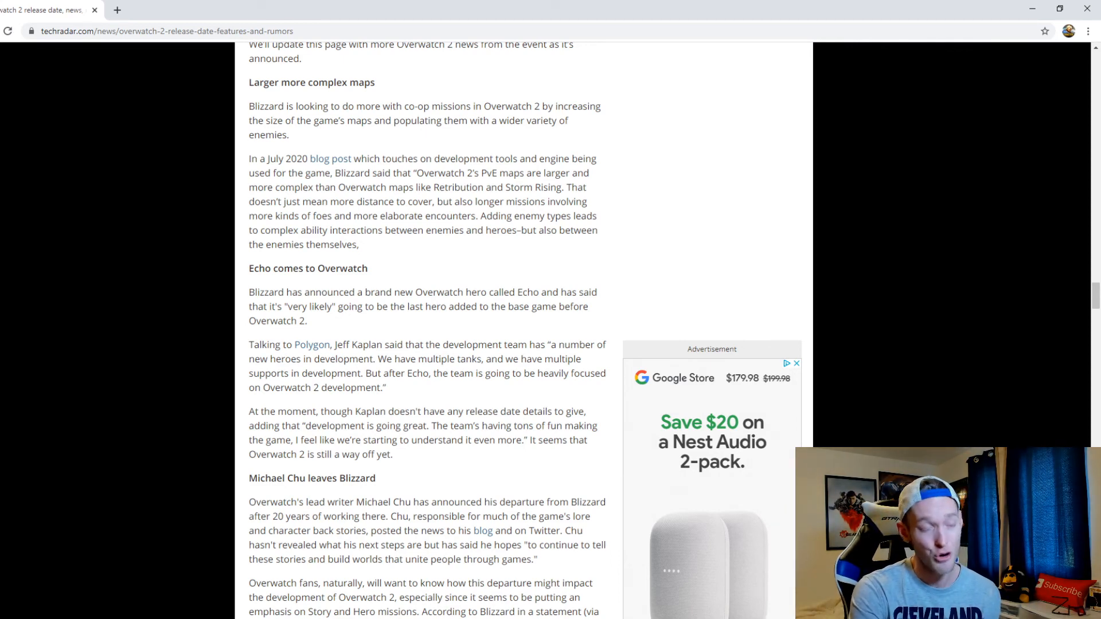
scroll("down", 3)
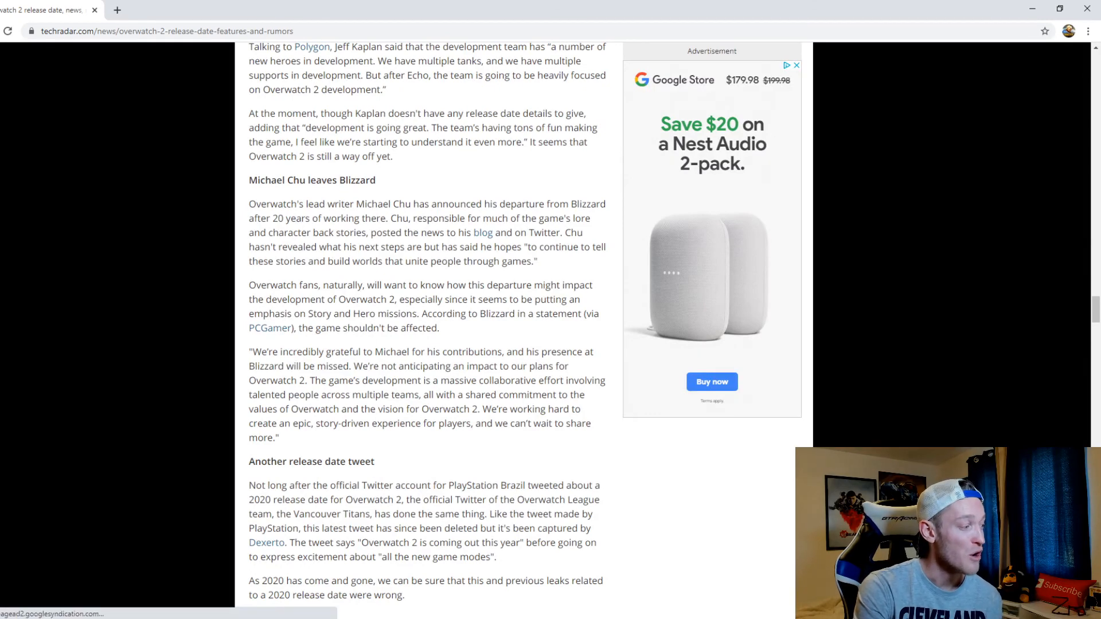
scroll("down", 3)
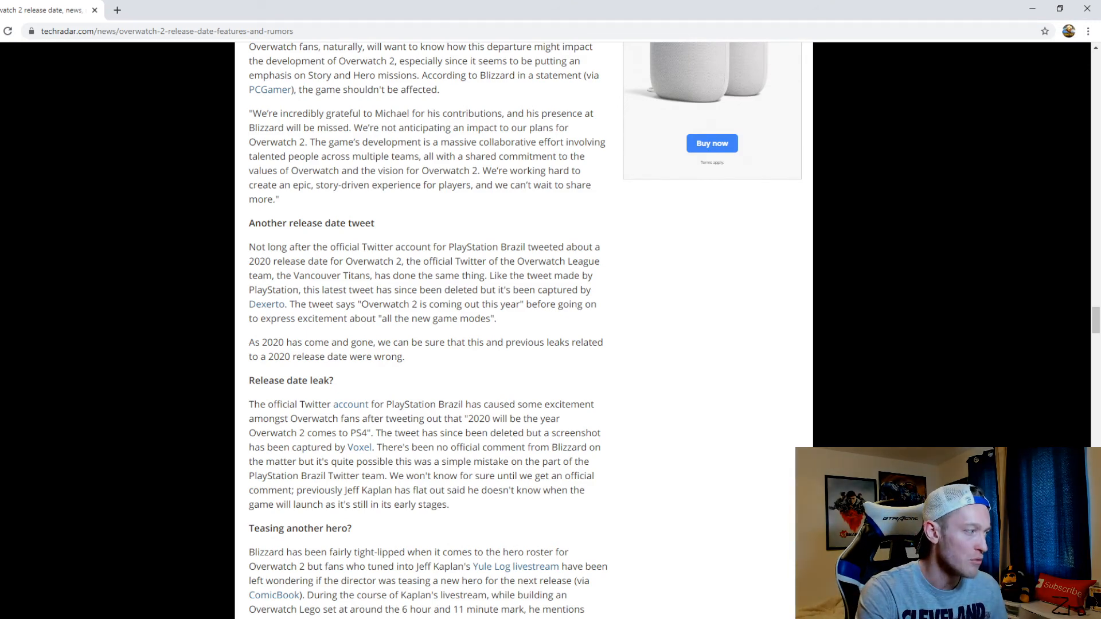
scroll("down", 3)
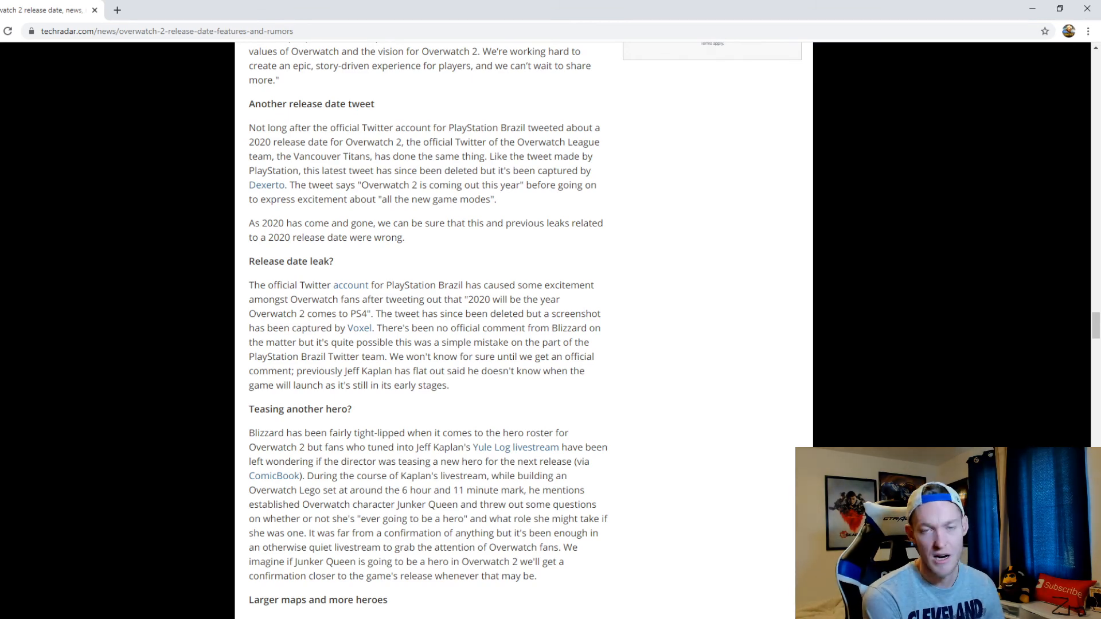
scroll("down", 3)
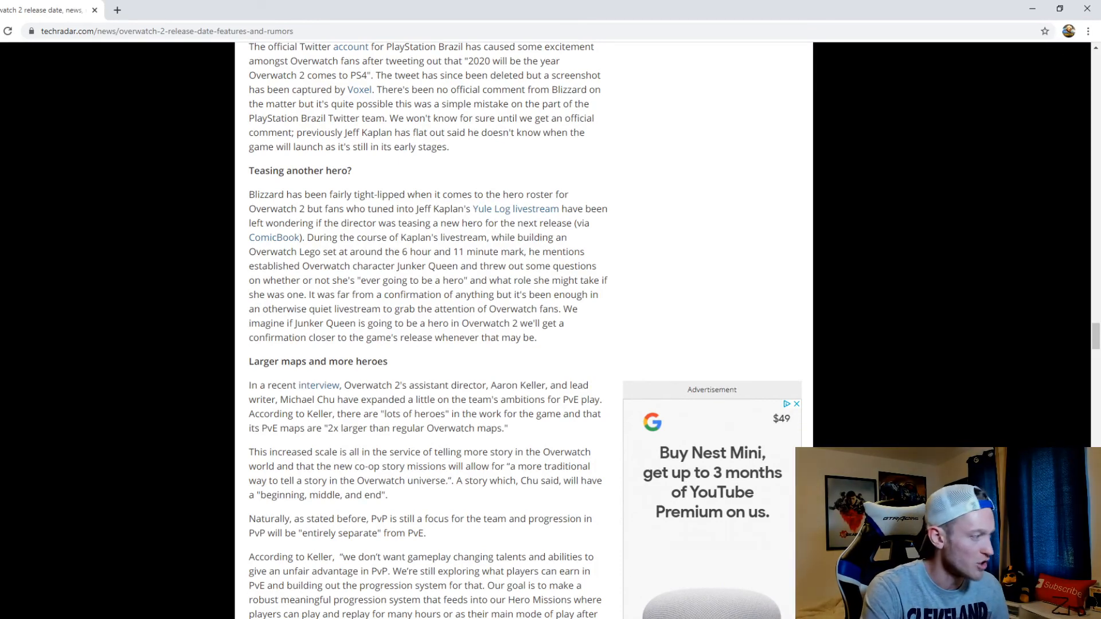
- Scroll past Narrative focus, PvP focus and cosmetic items until 'Hero missions' fills the screen
scroll("down", 3)
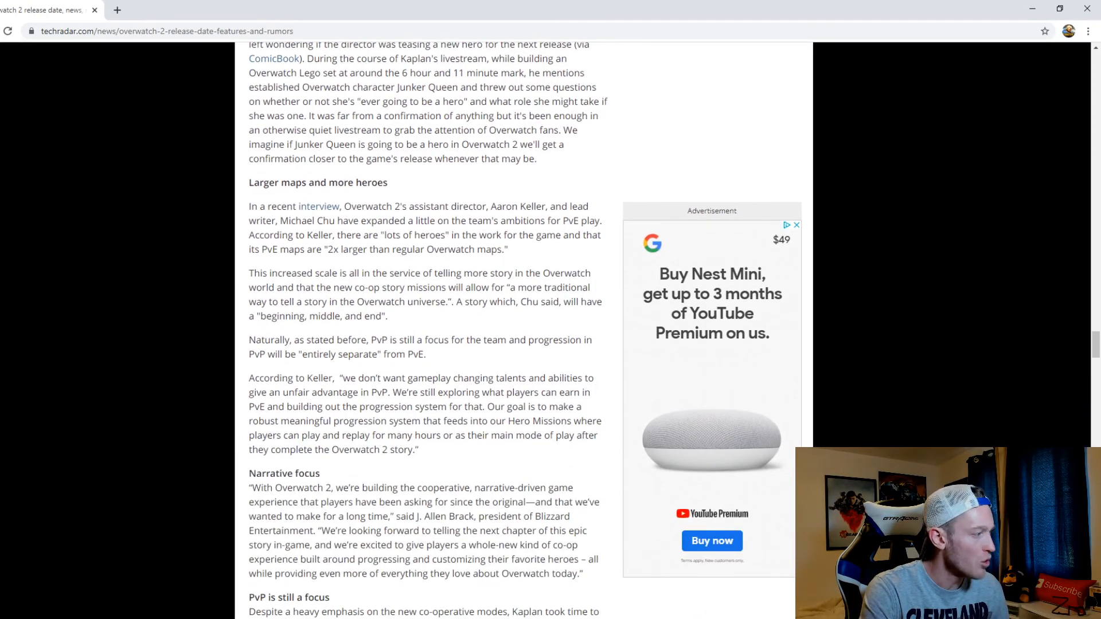
scroll("down", 3)
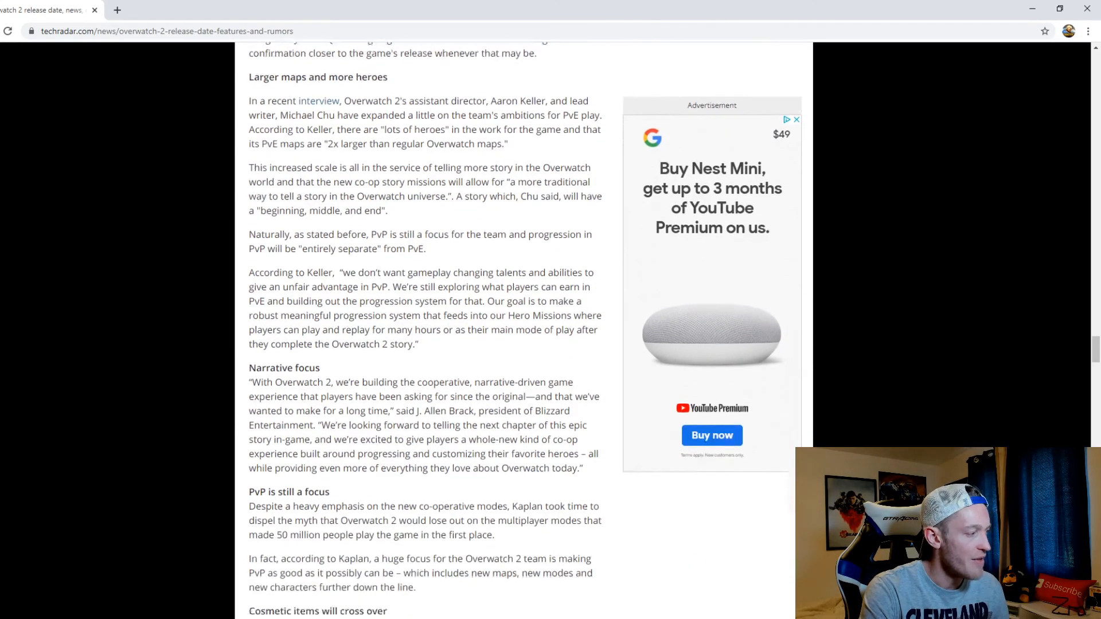
scroll("down", 3)
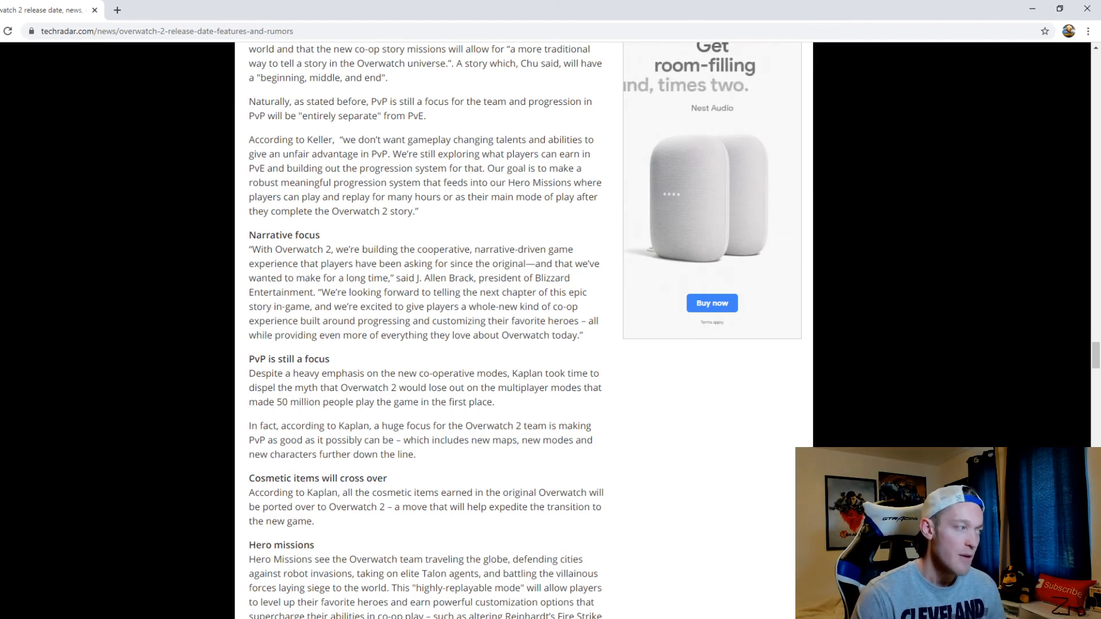
scroll("down", 3)
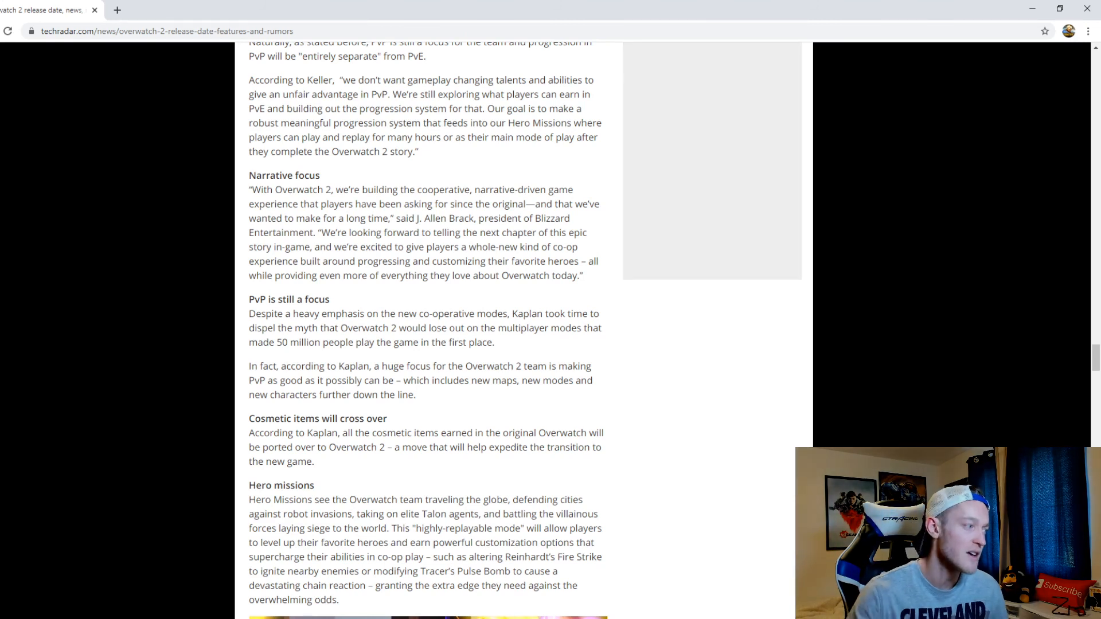
- Scroll through 'New engine upgrades' and 'BlizzCon 2019' to the 'SEE MORE GAMING NEWS' link
scroll("down", 3)
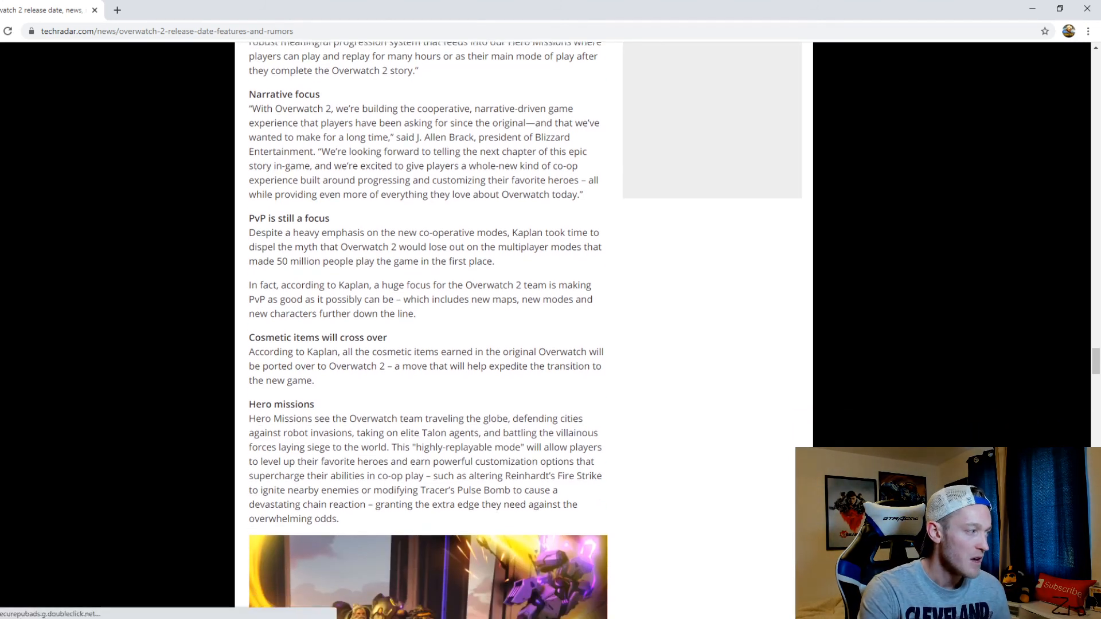
scroll("down", 3)
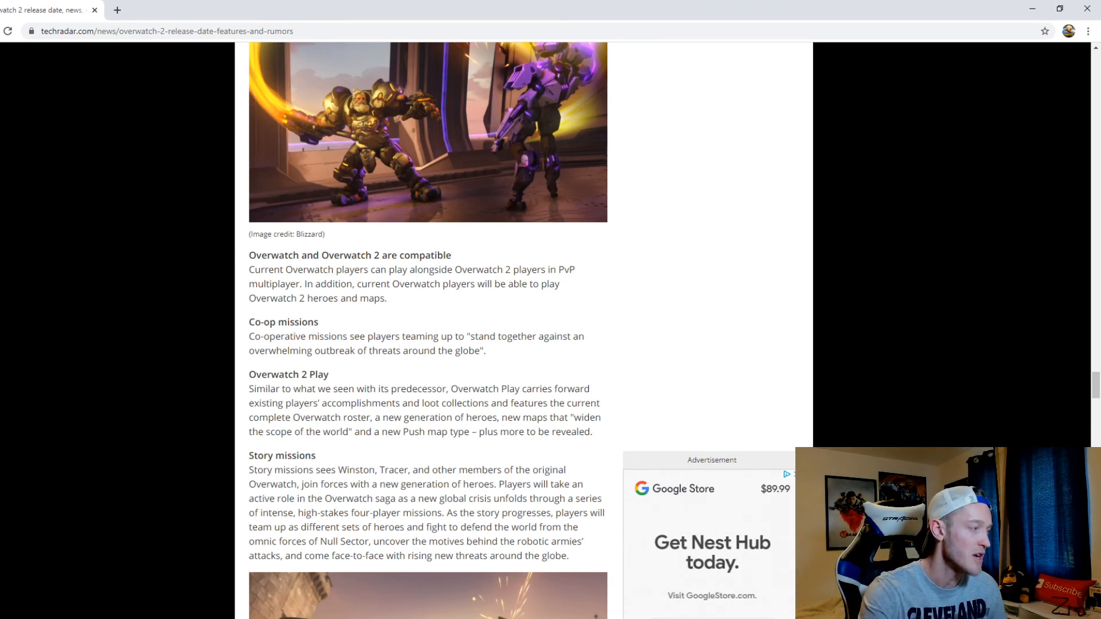
scroll("down", 3)
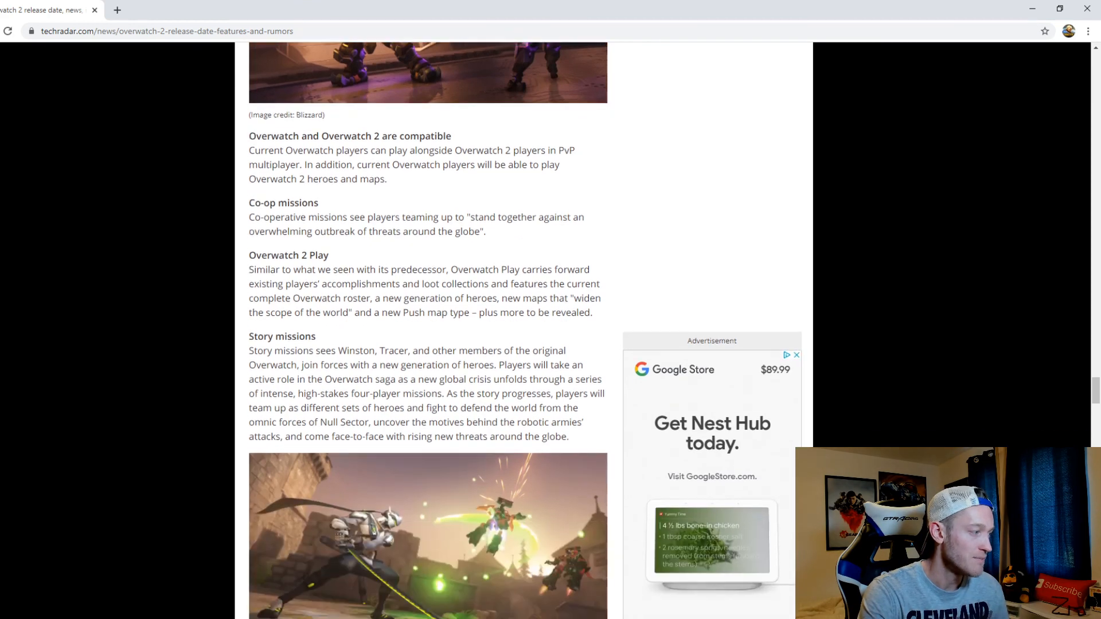
scroll("down", 3)
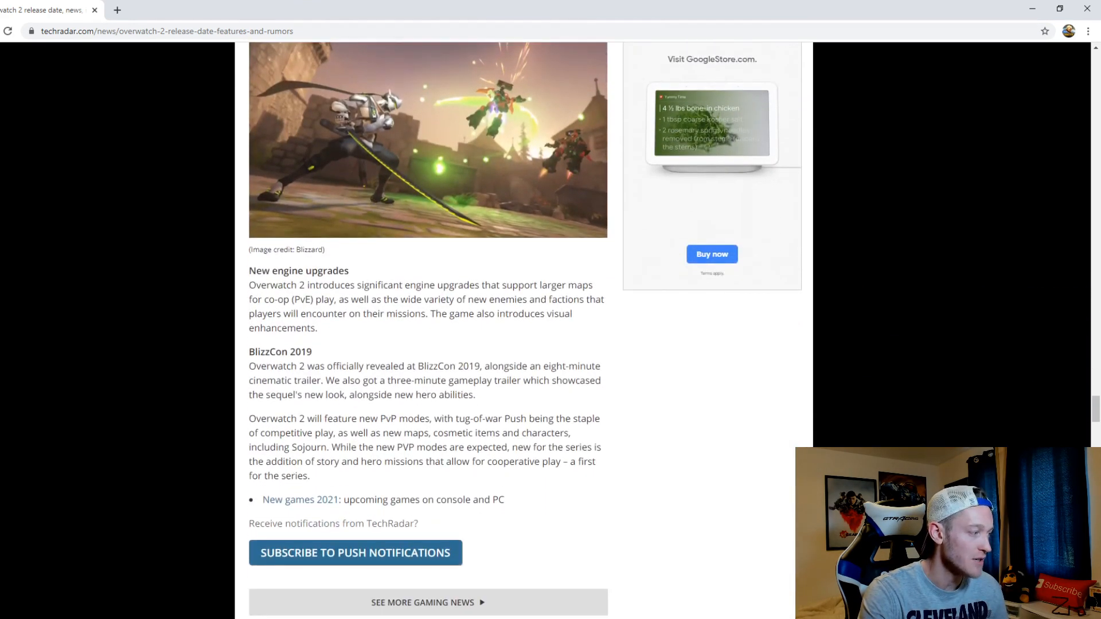